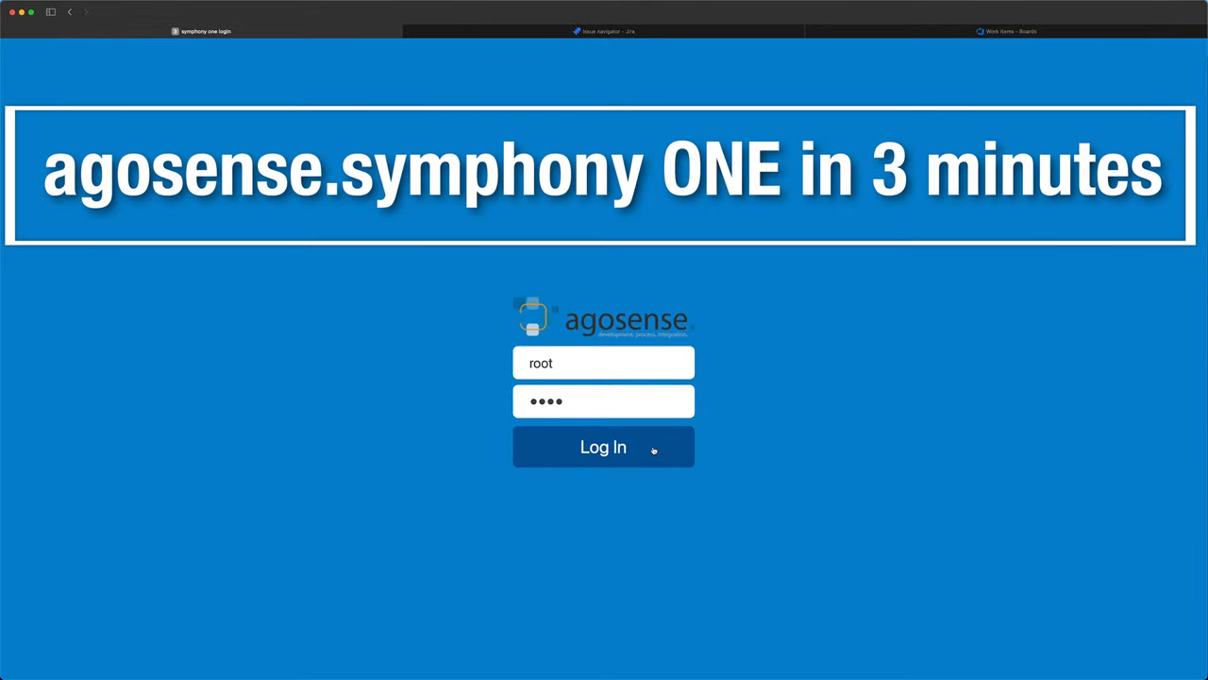
- Log in to the agosense.symphony ONE sync server
left_click(604, 446)
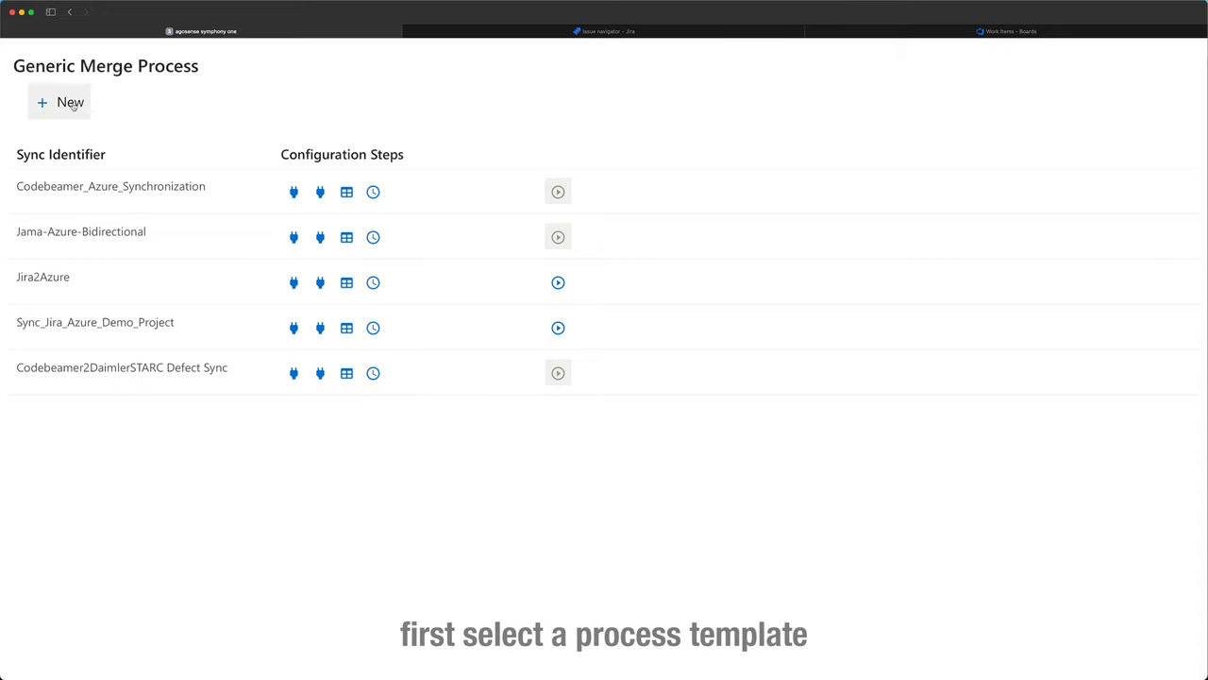
- Create merge process 'Sync Tasks Jira2Azure' with Jira as source adapter and Azure as target
left_click(59, 102)
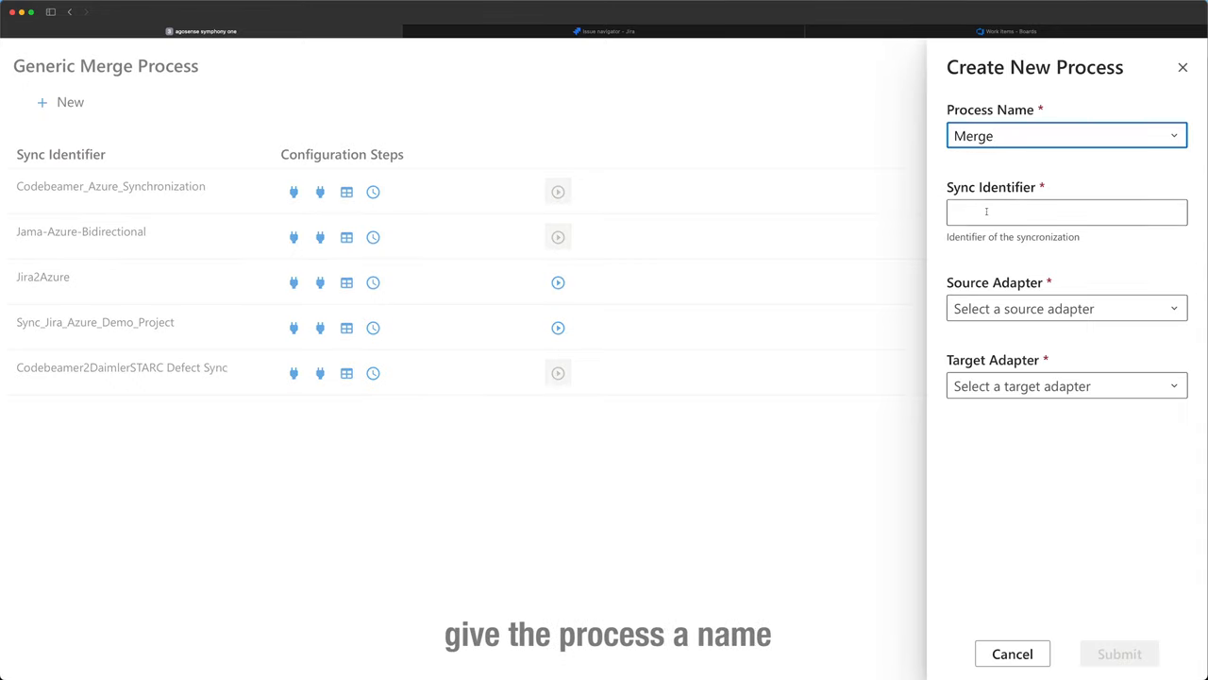
left_click(1067, 212)
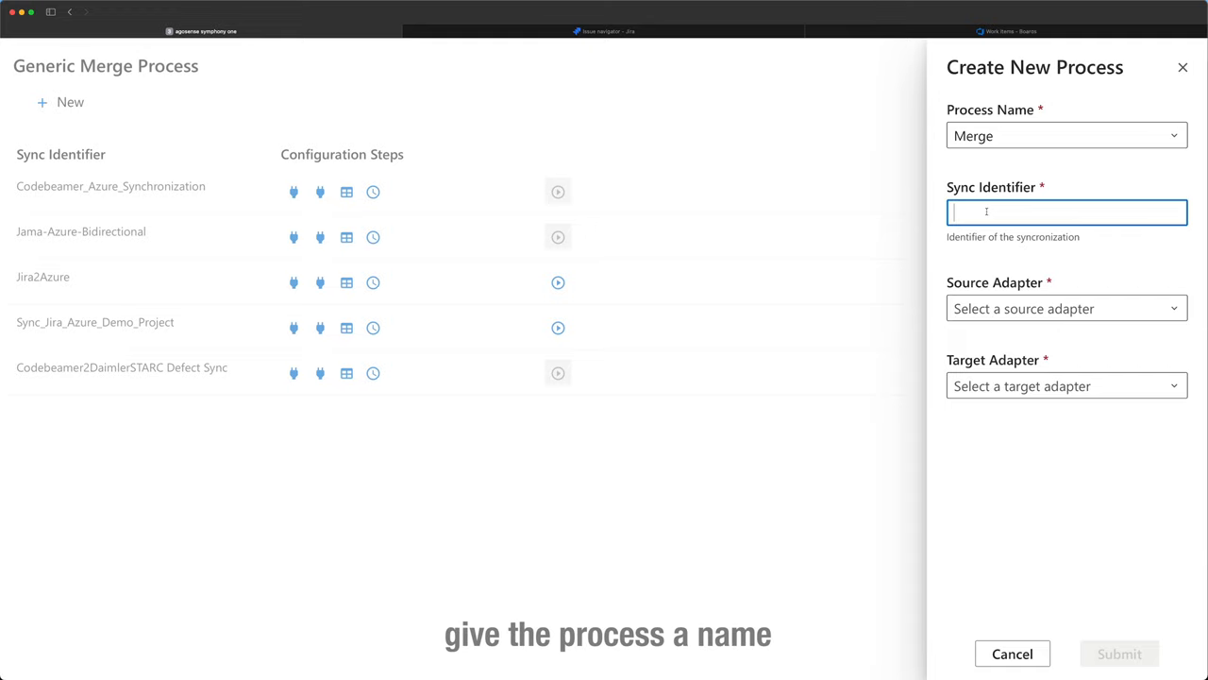
type("Sync Tasks Jira2Azure")
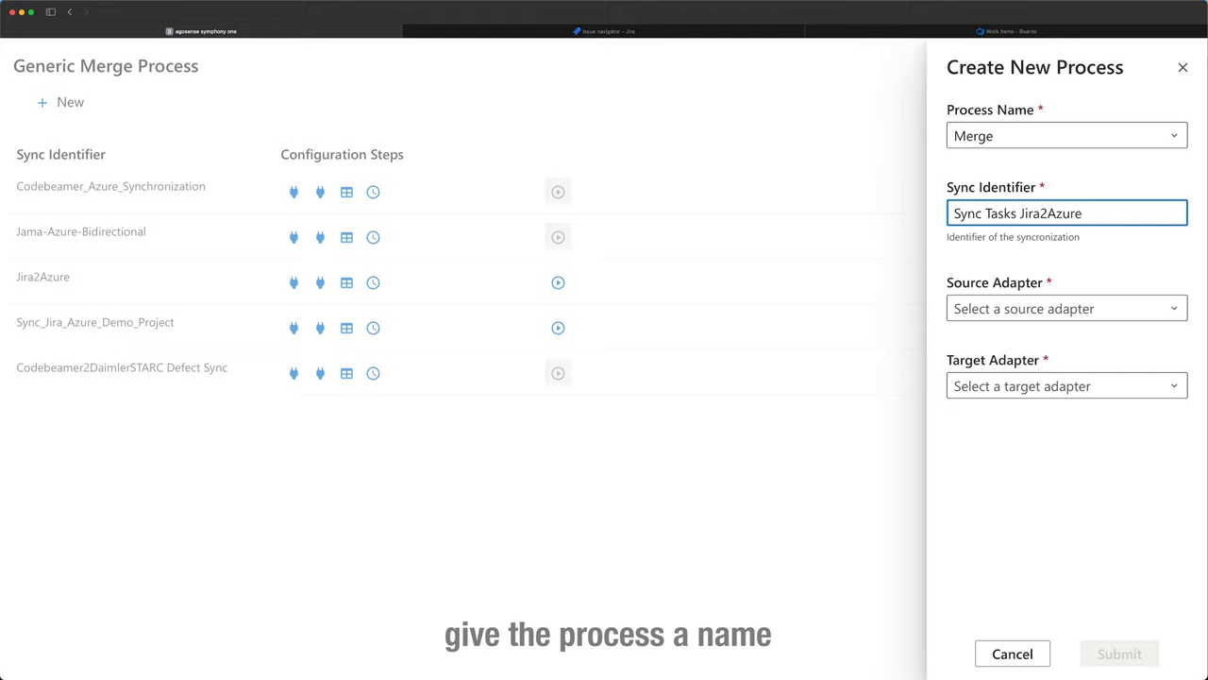
left_click(1065, 308)
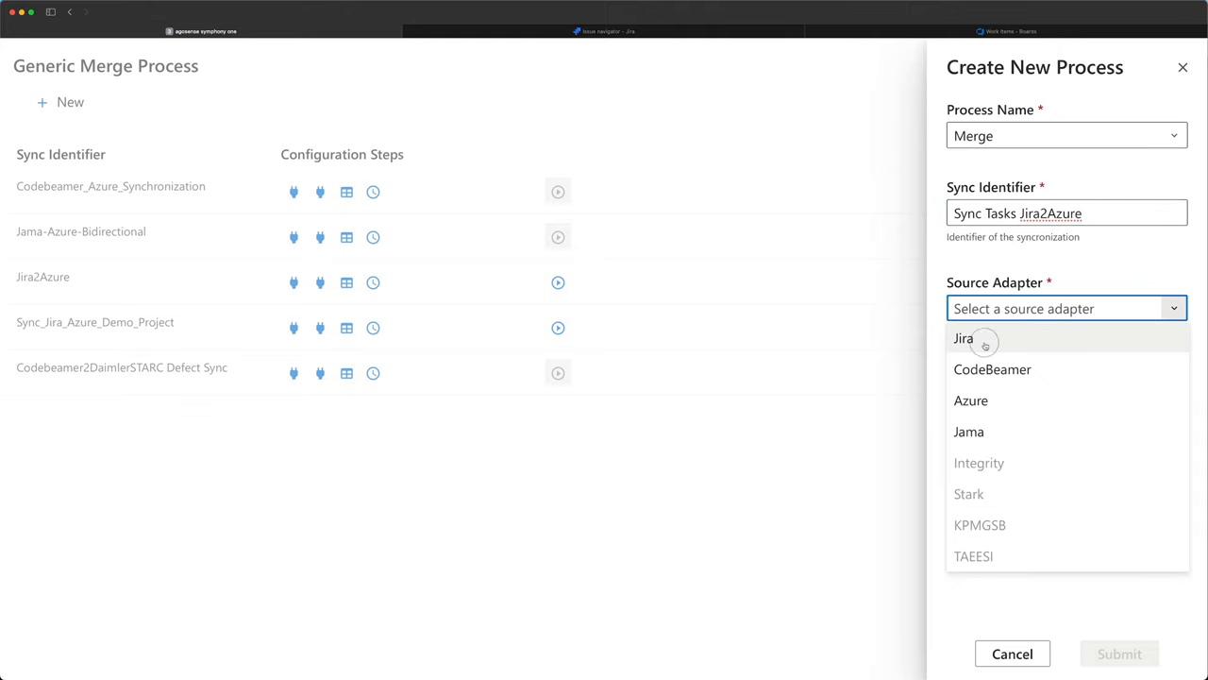
left_click(963, 338)
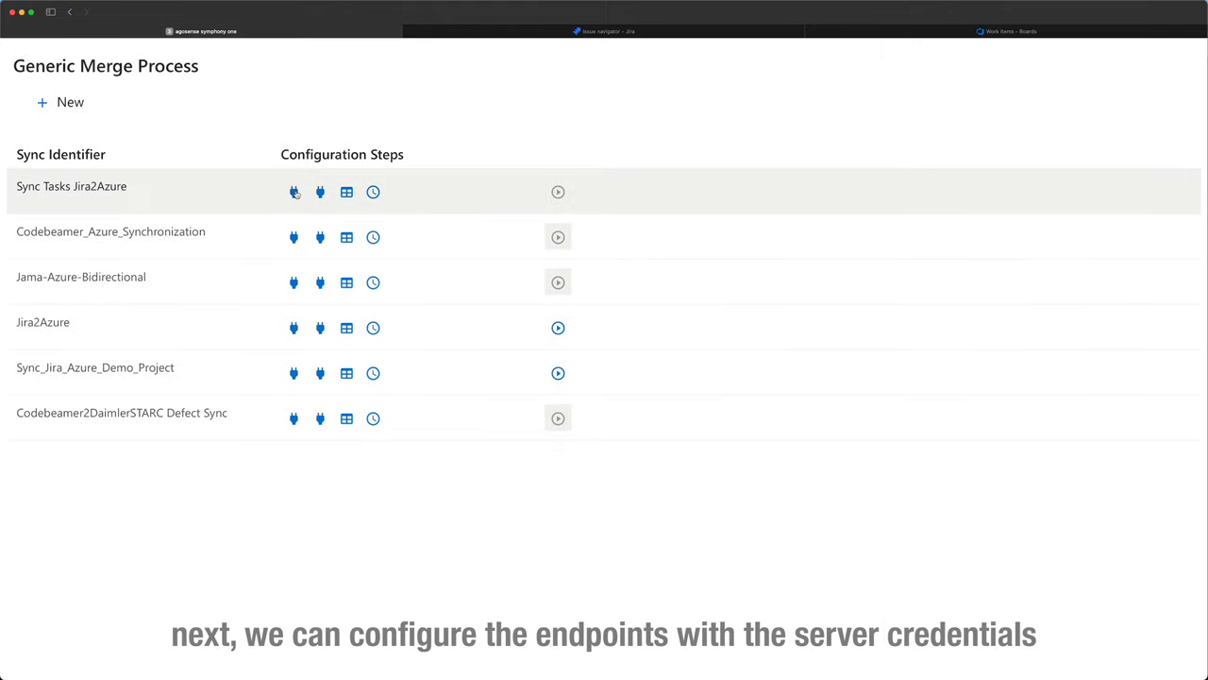
- Point the Jira endpoint at symphony-one.atlassian.net, Symphony Demo Project, Task issues
left_click(293, 192)
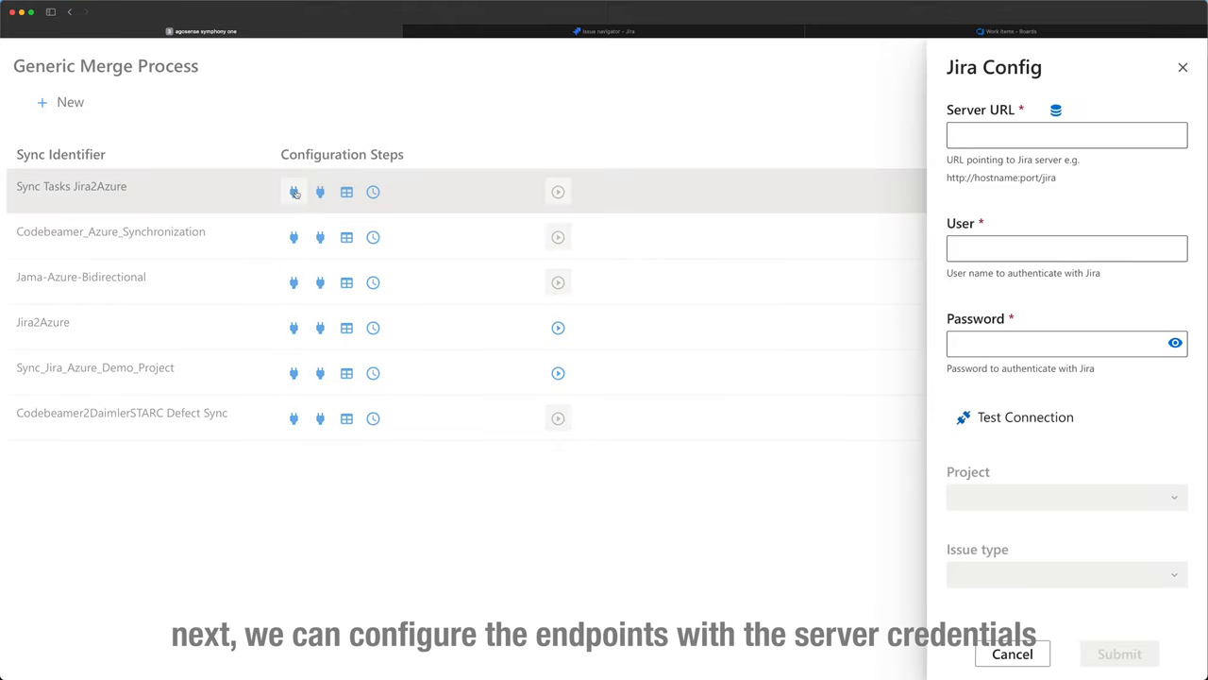
type("https://symphony-one.atlassian.net")
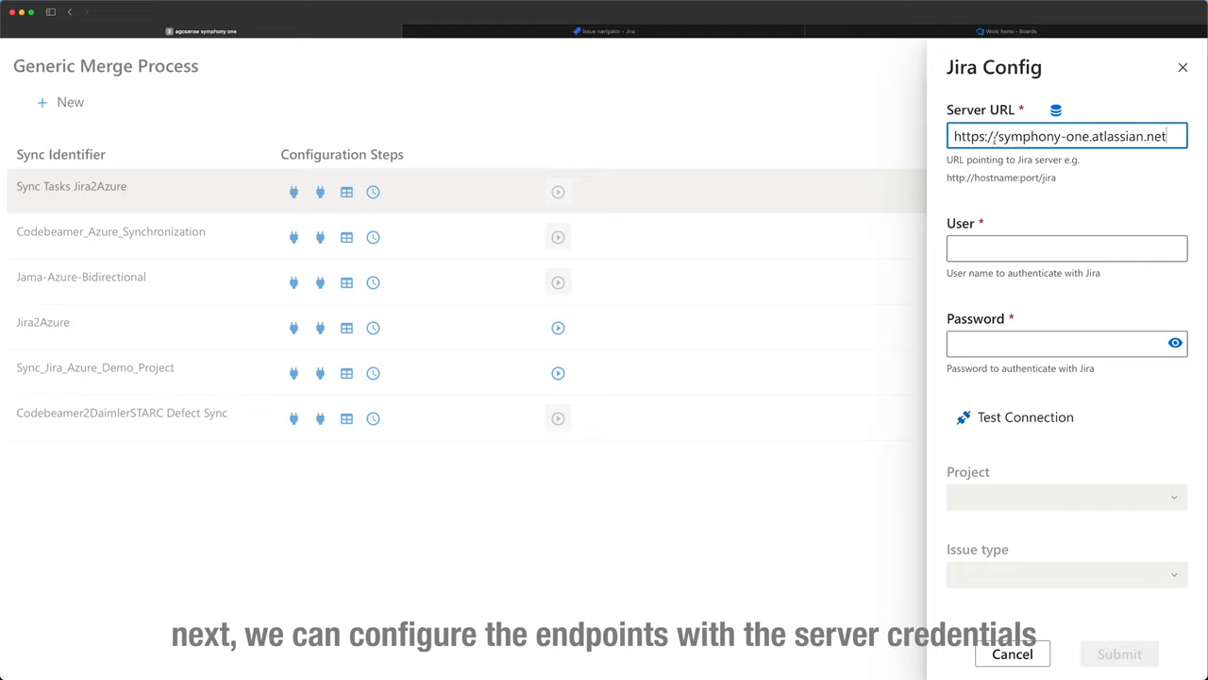
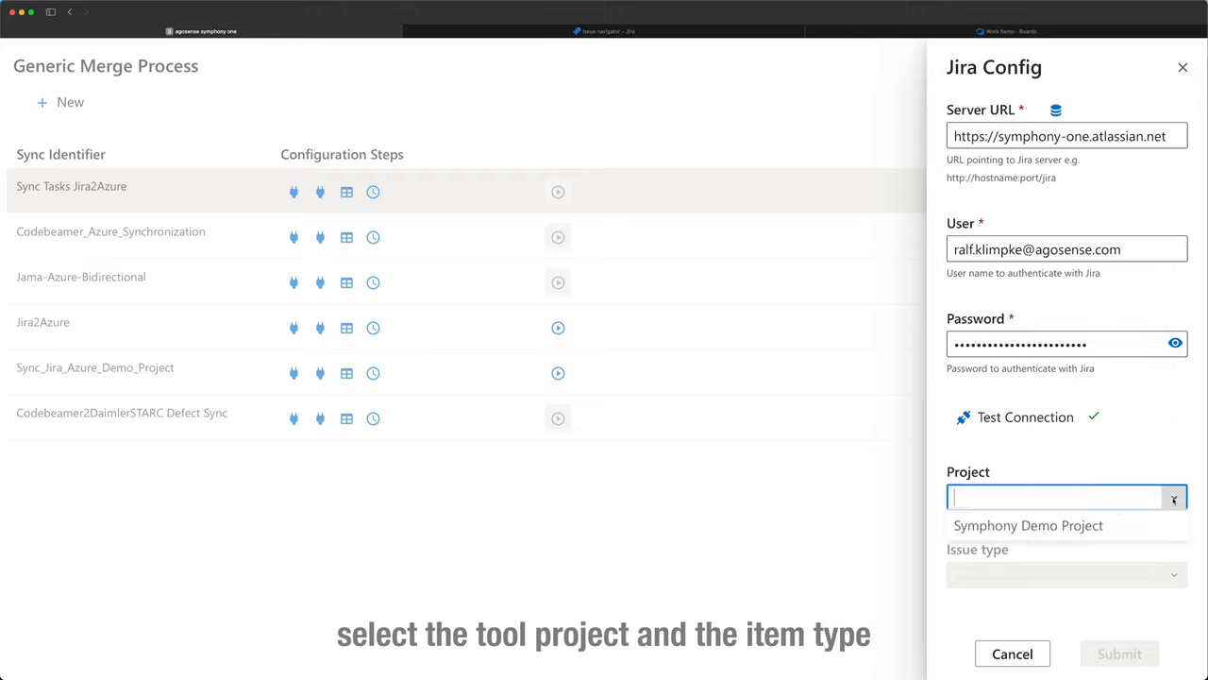
left_click(1174, 574)
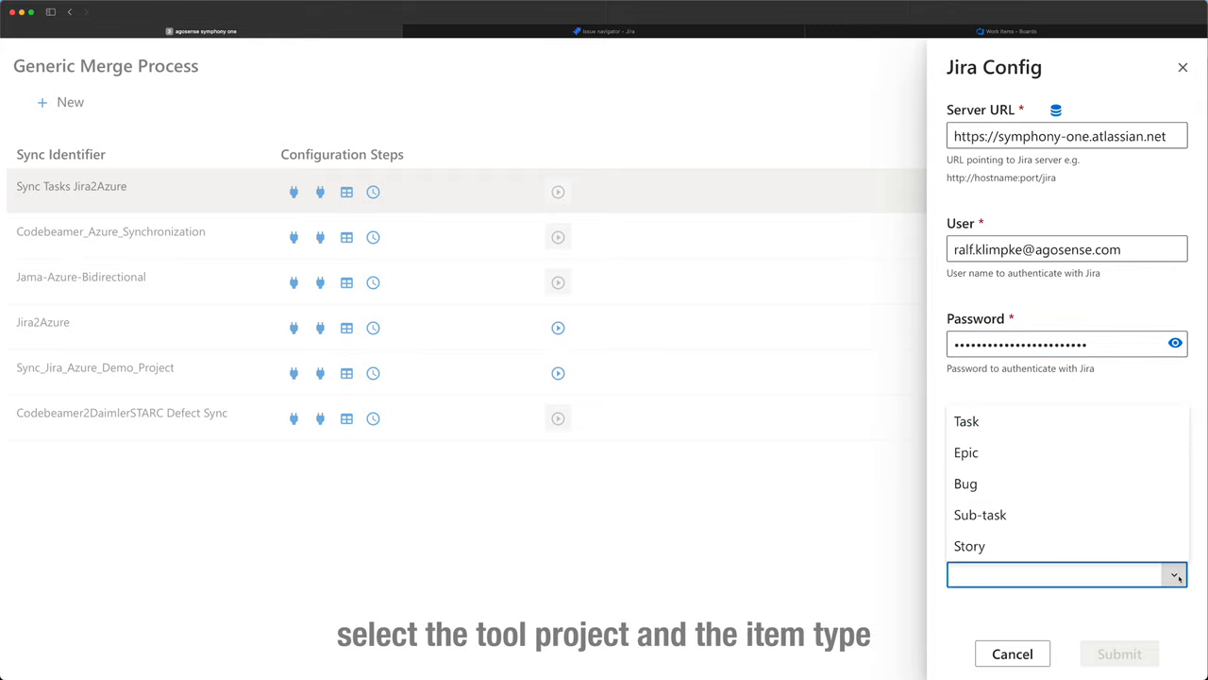
left_click(966, 421)
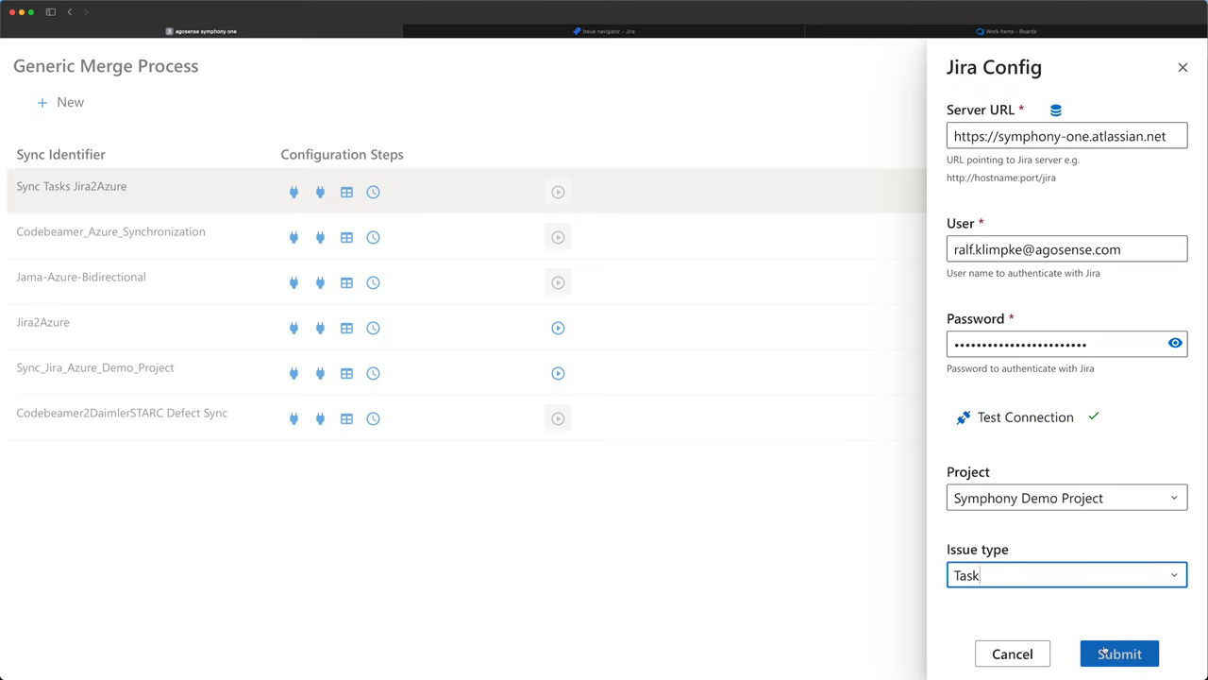
left_click(1118, 653)
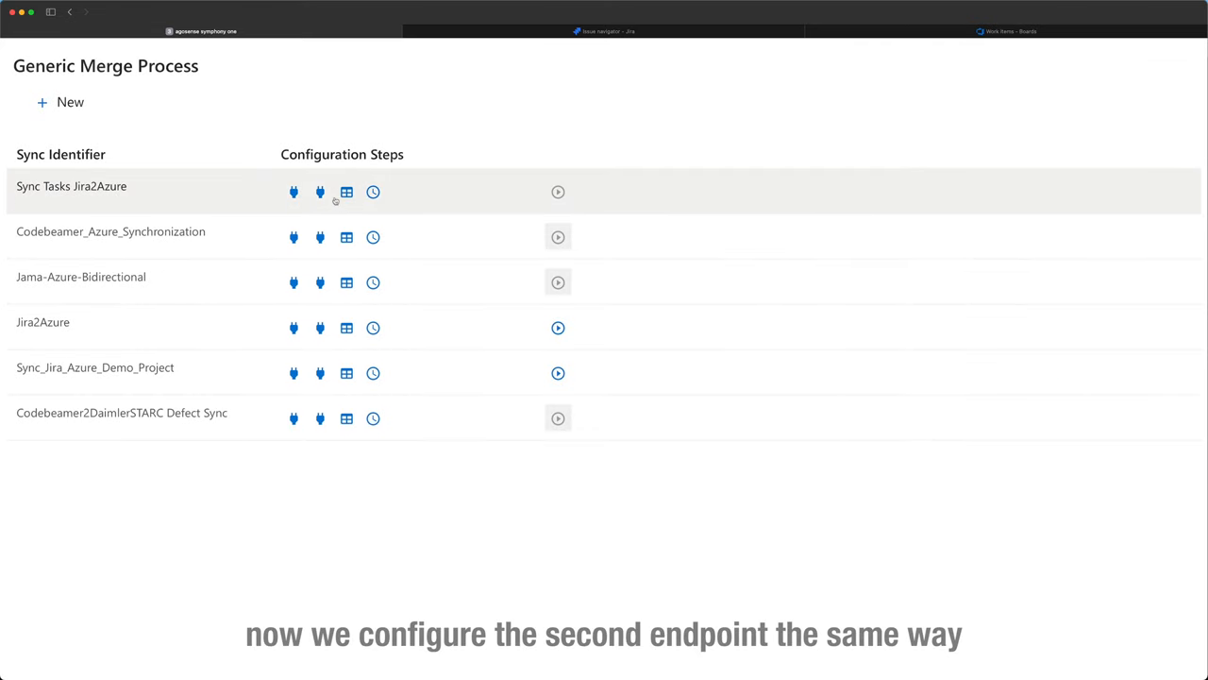
left_click(319, 192)
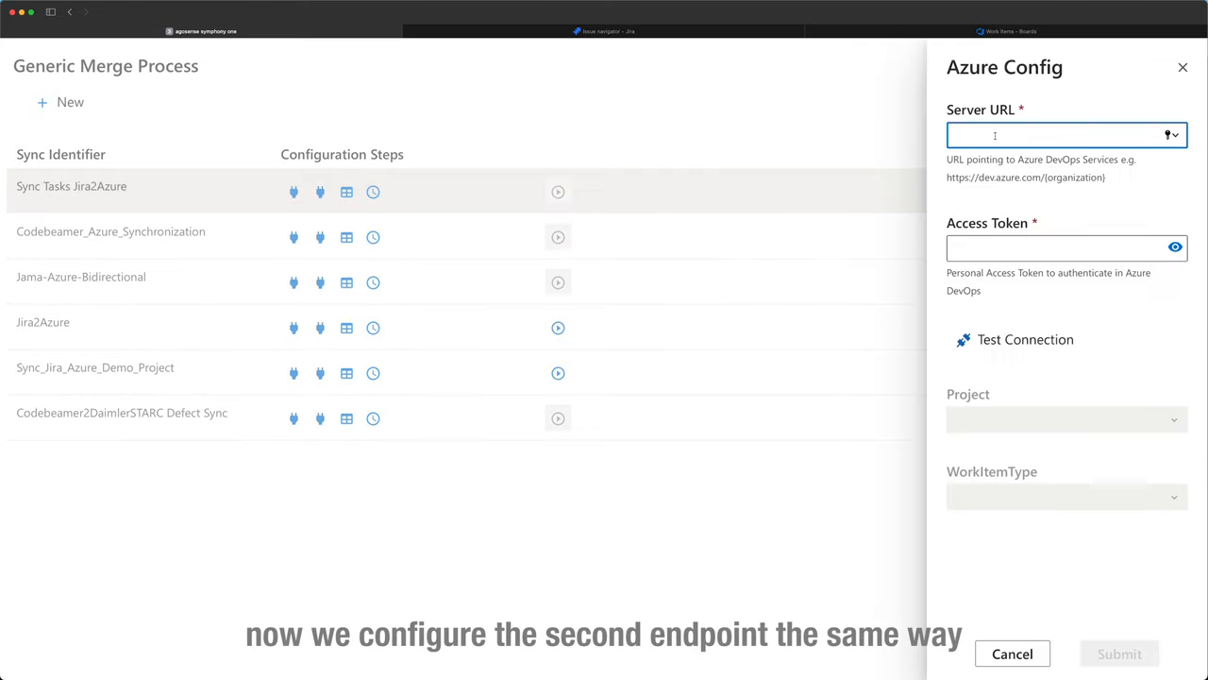
type("https://dev.azure.com/symphonyone")
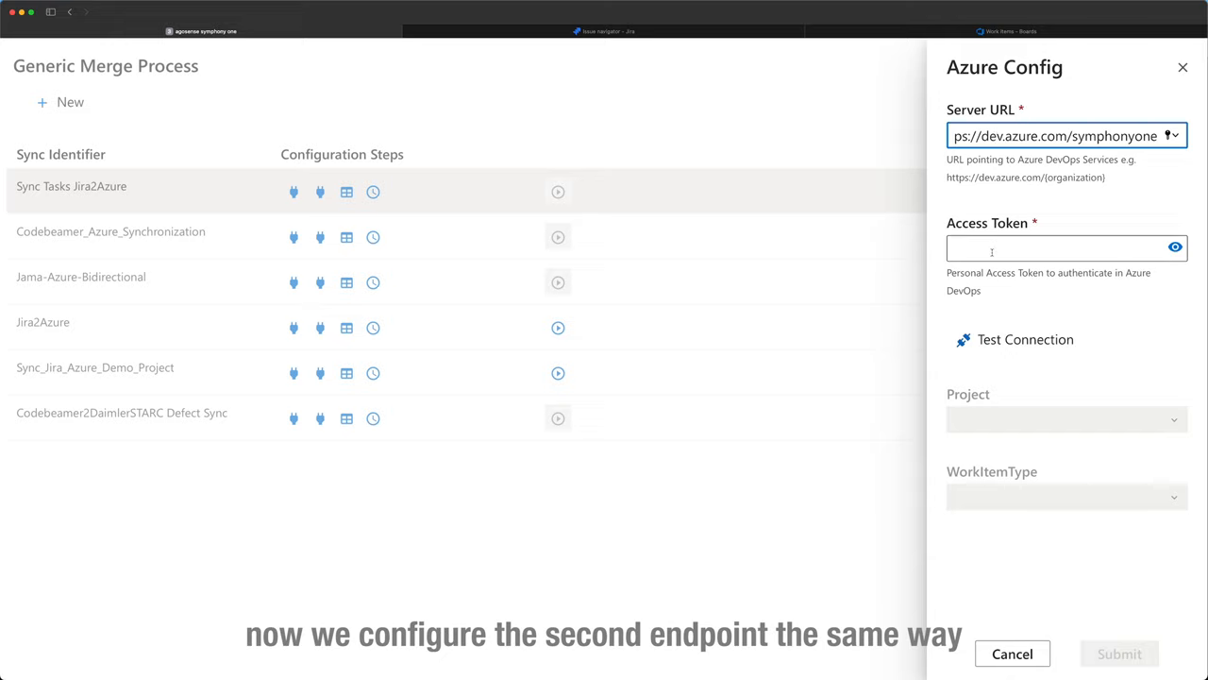
left_click(1025, 339)
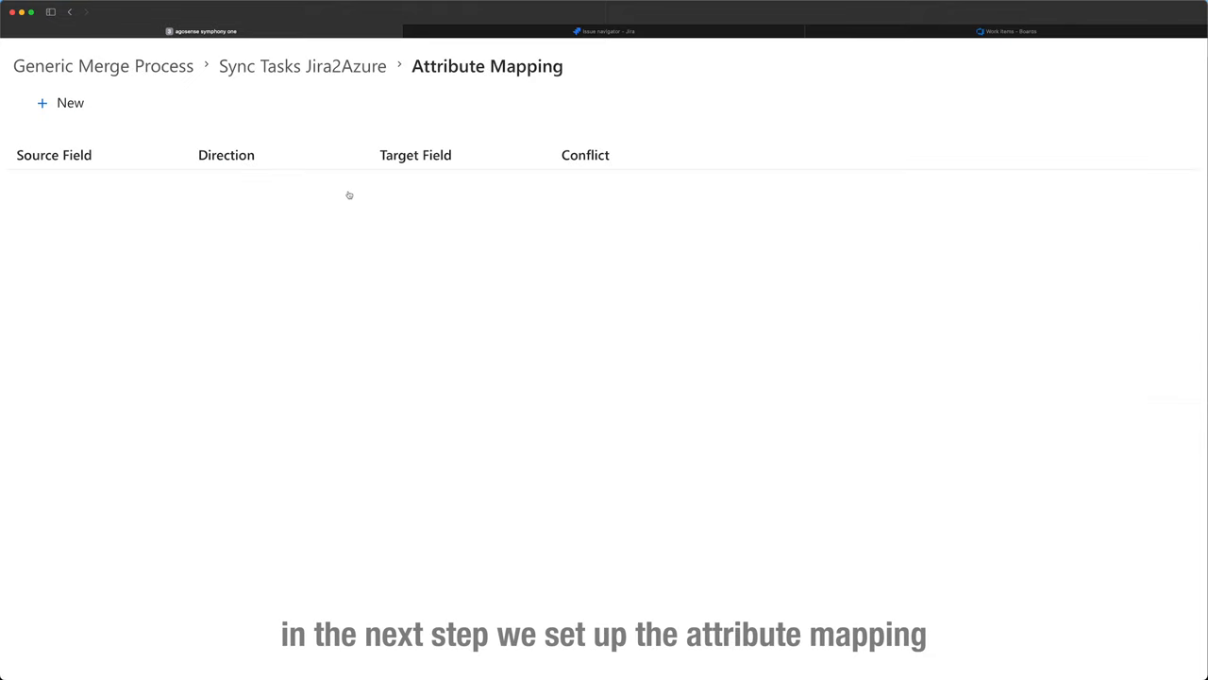
- Map Summary to Title, one-way to target, with source winning conflicts
left_click(60, 103)
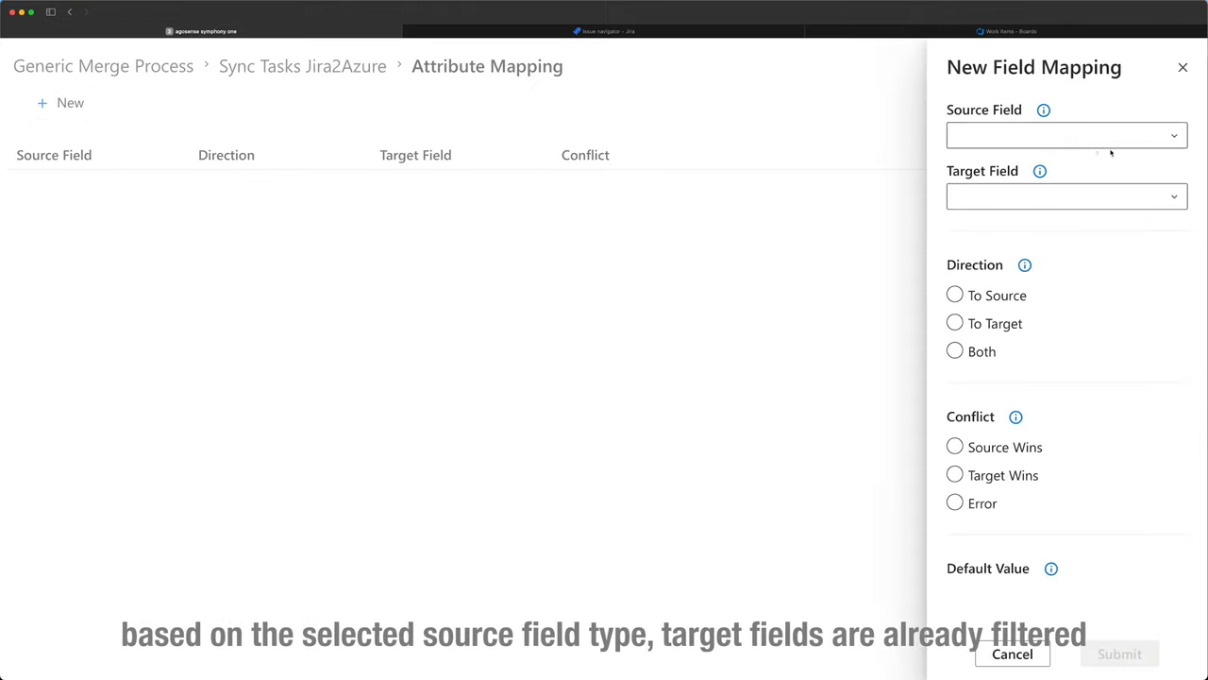
left_click(1067, 135)
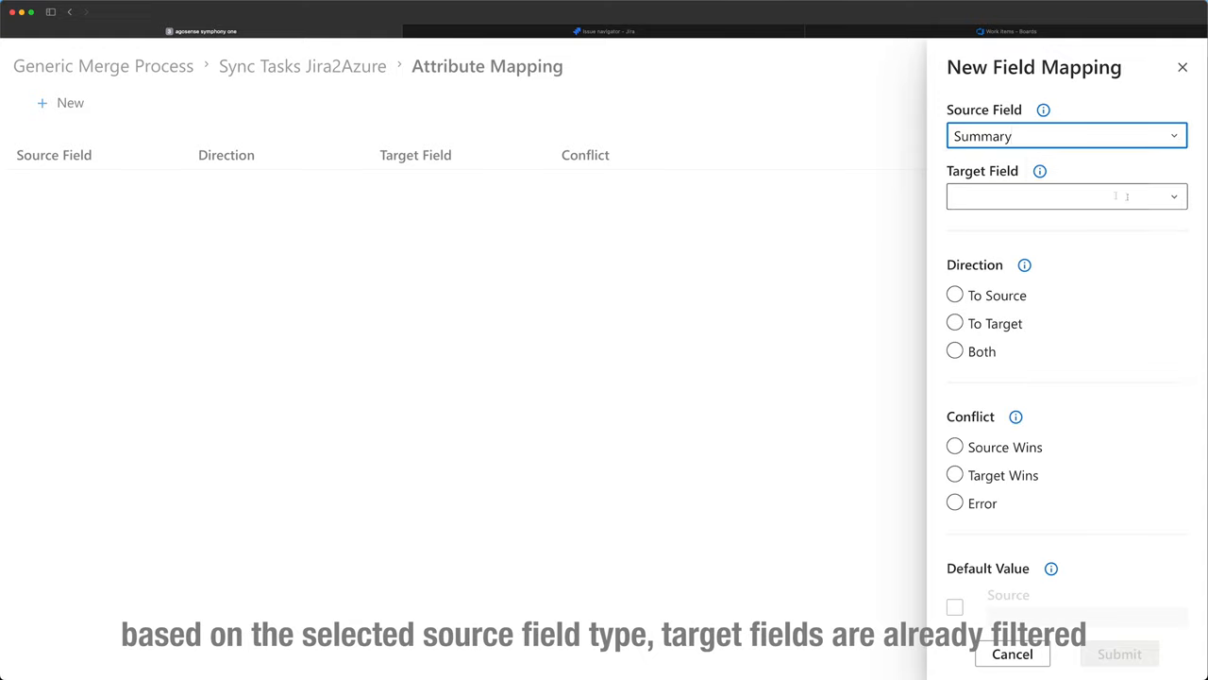
left_click(1066, 196)
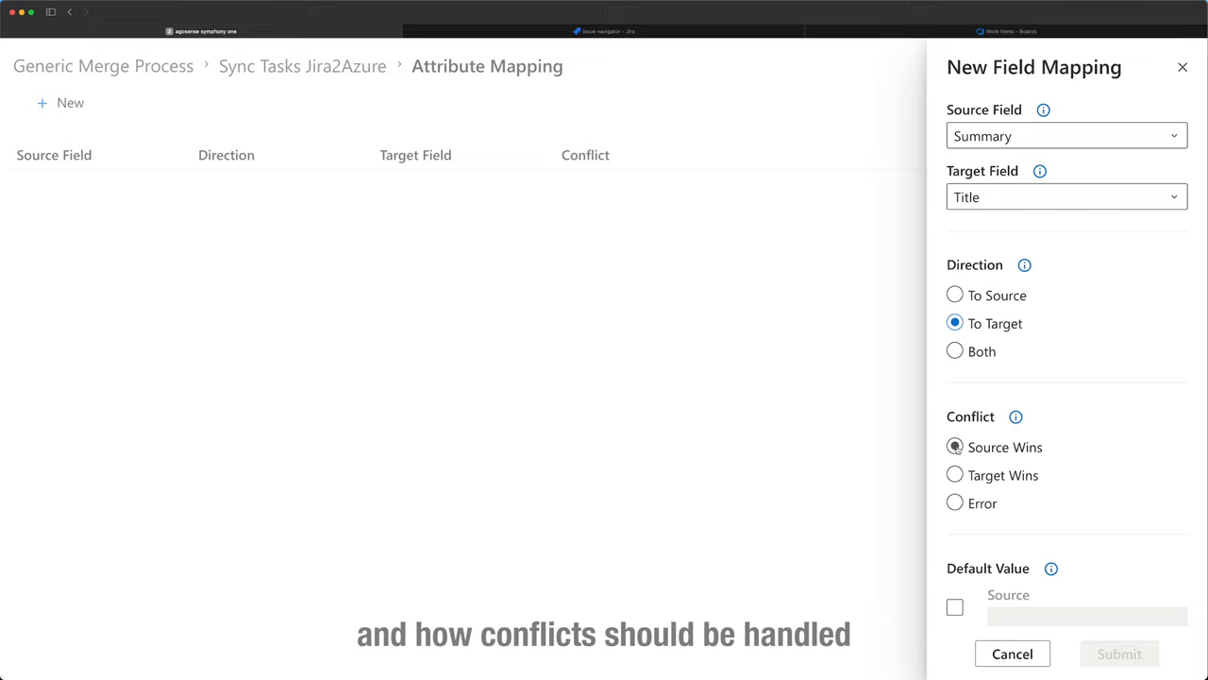
left_click(1119, 654)
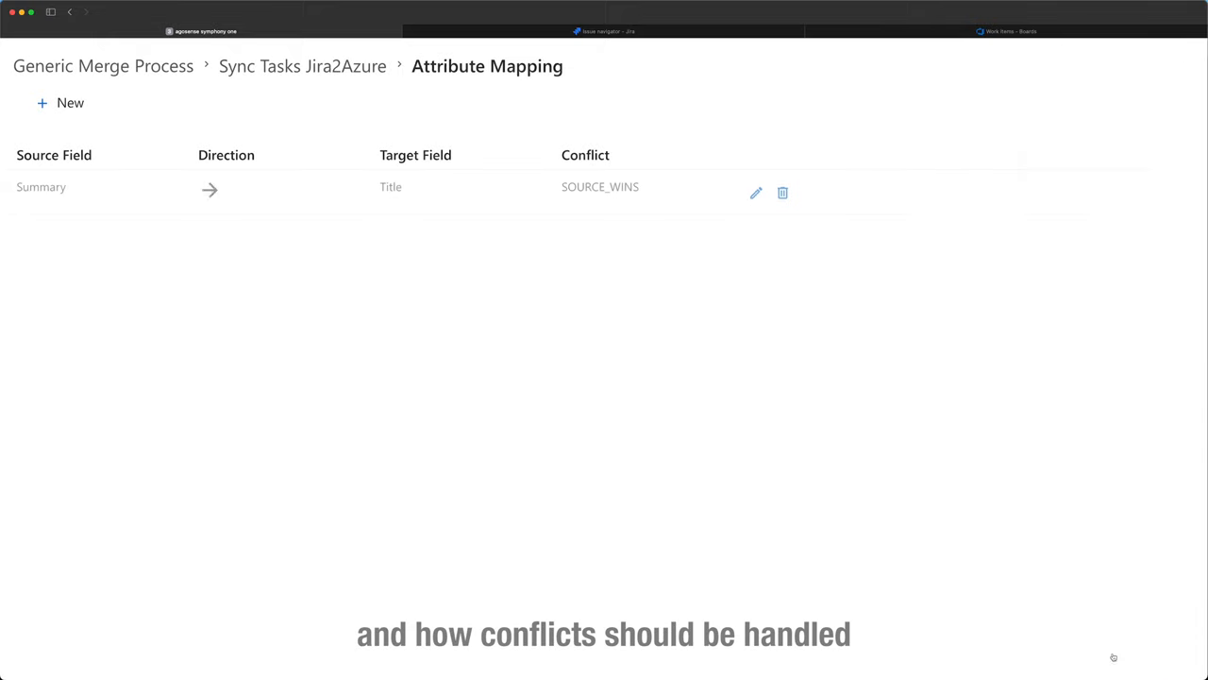
- Add one-way mappings for Description and Reporter to Created By
left_click(60, 102)
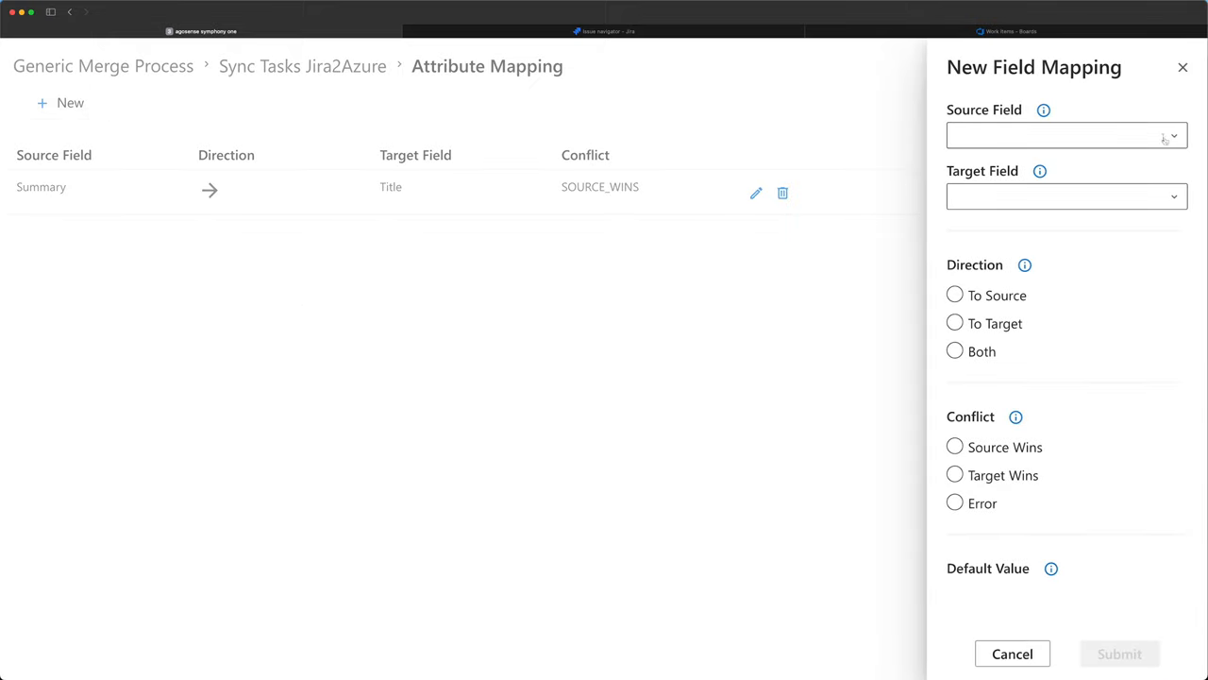
left_click(1066, 135)
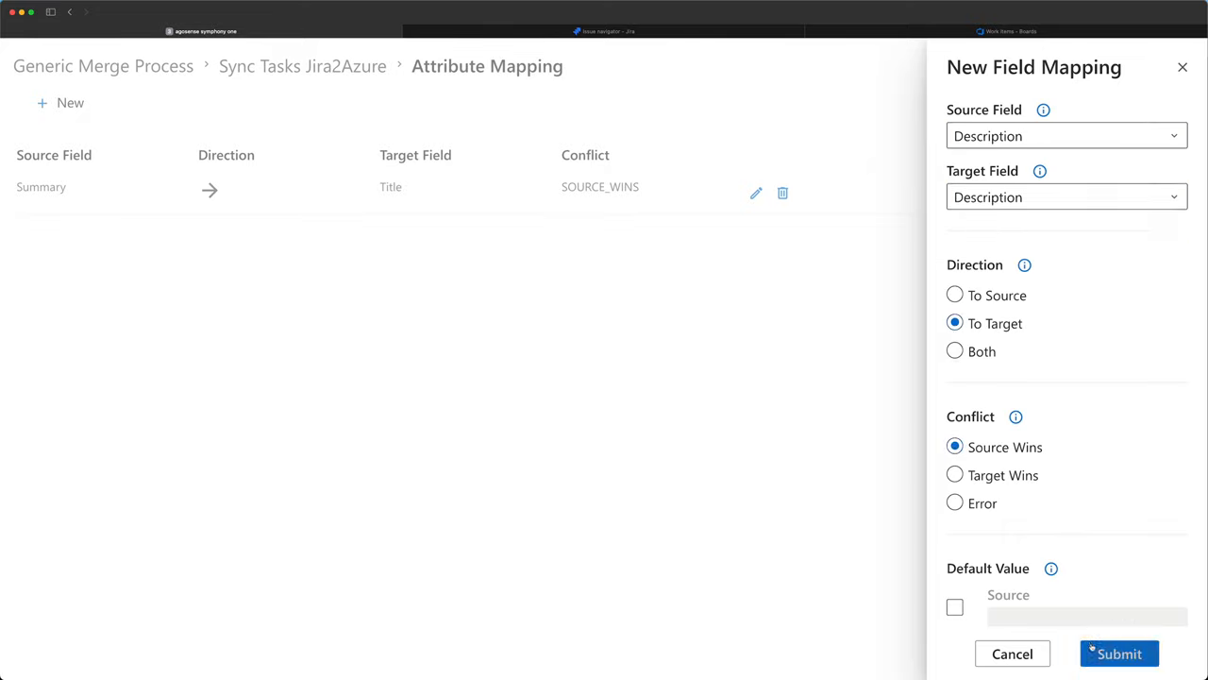
left_click(1119, 653)
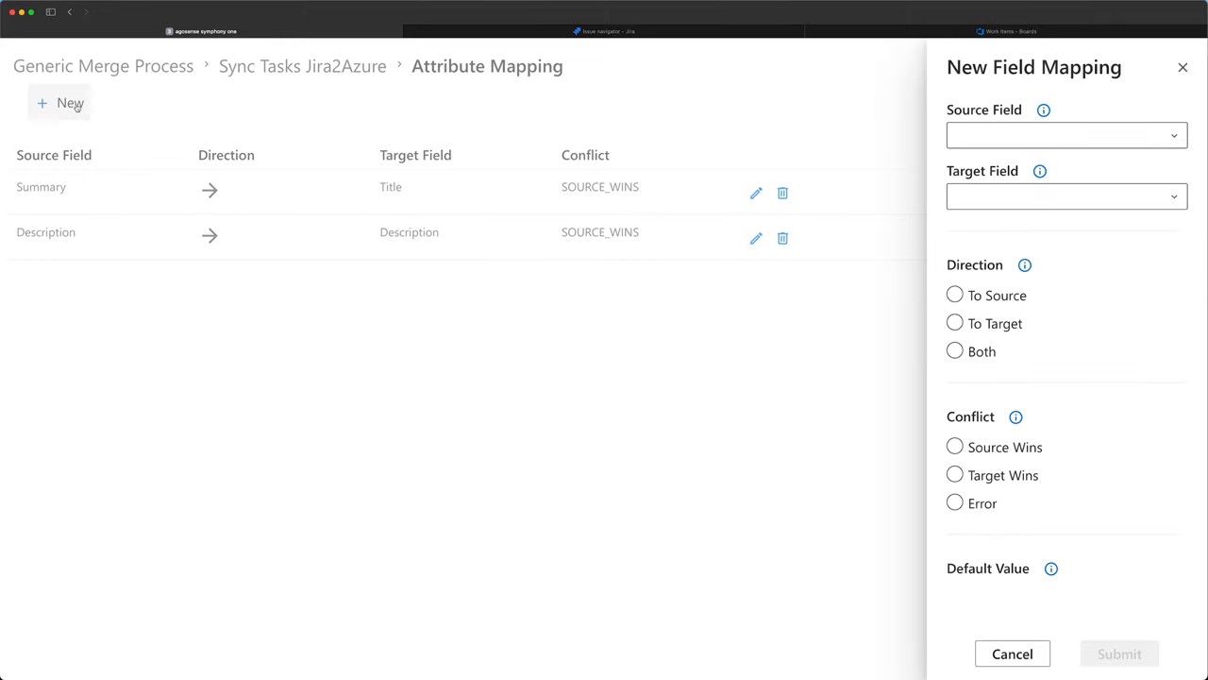
left_click(1066, 134)
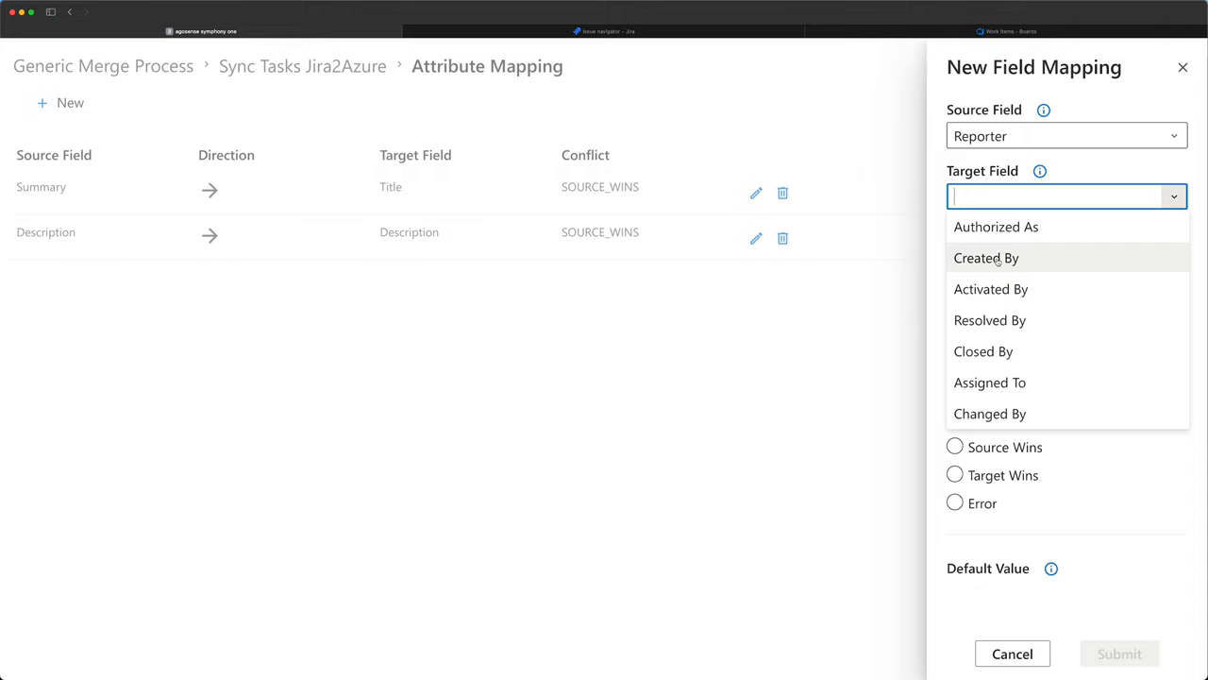
left_click(986, 258)
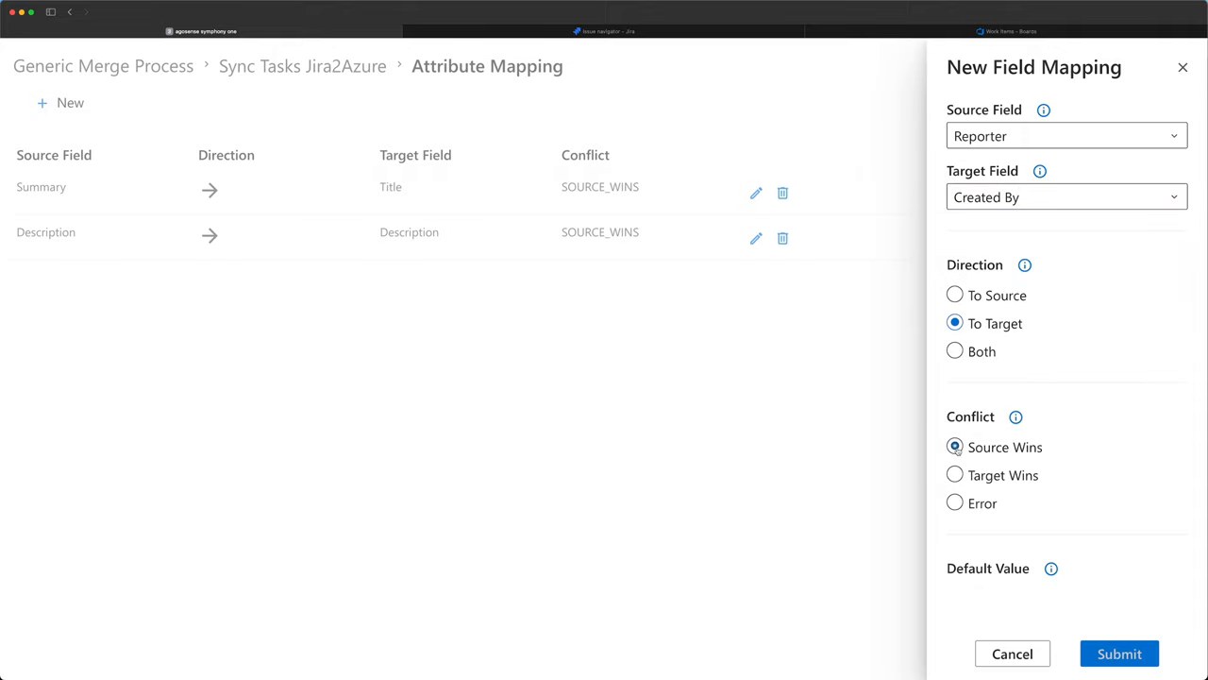
left_click(1120, 653)
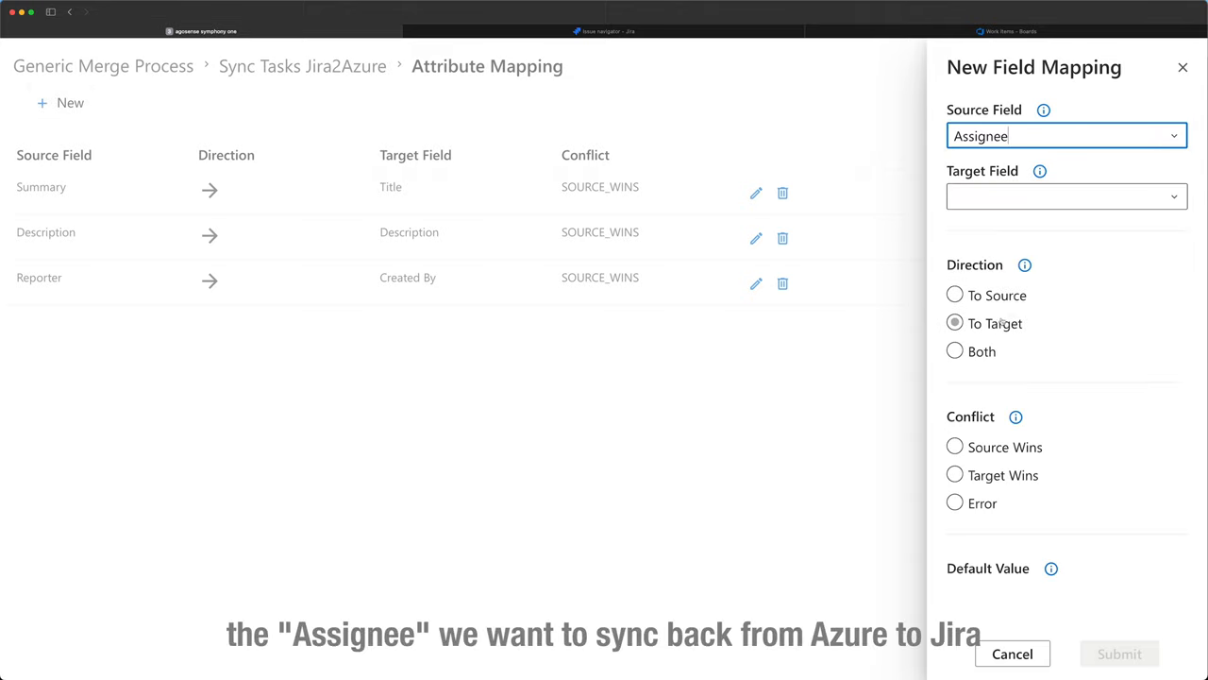
- Map Assignee to Assigned To, syncing back to source with target winning
left_click(1066, 197)
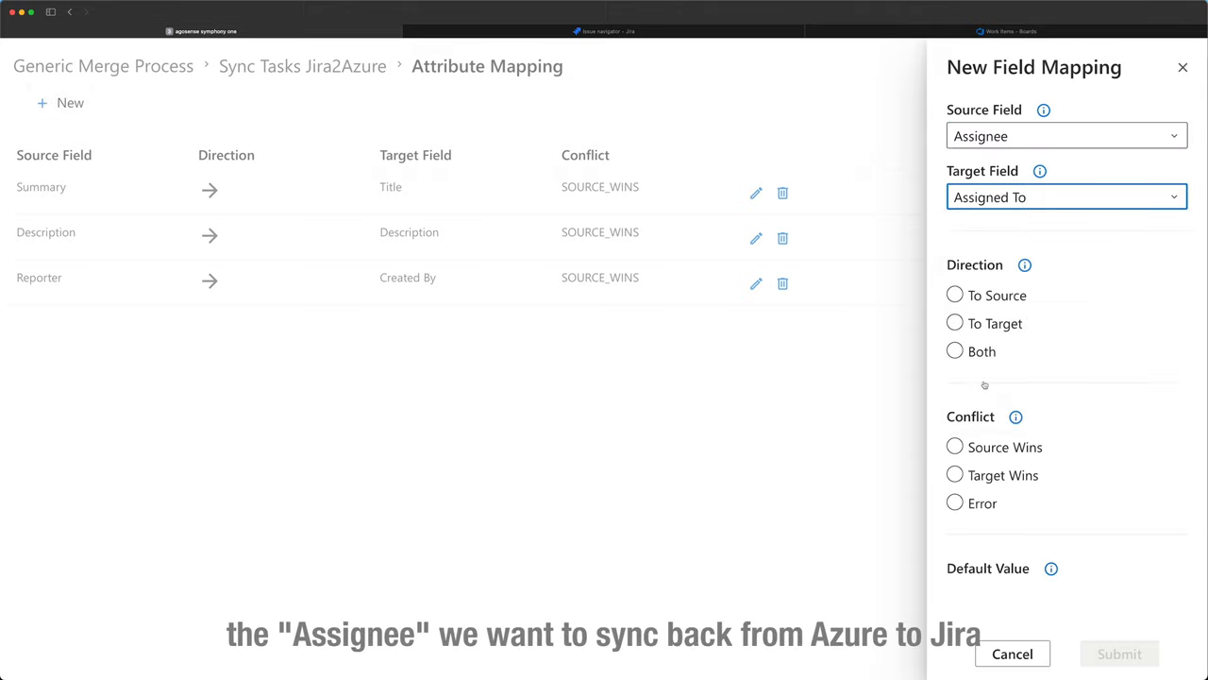
left_click(954, 295)
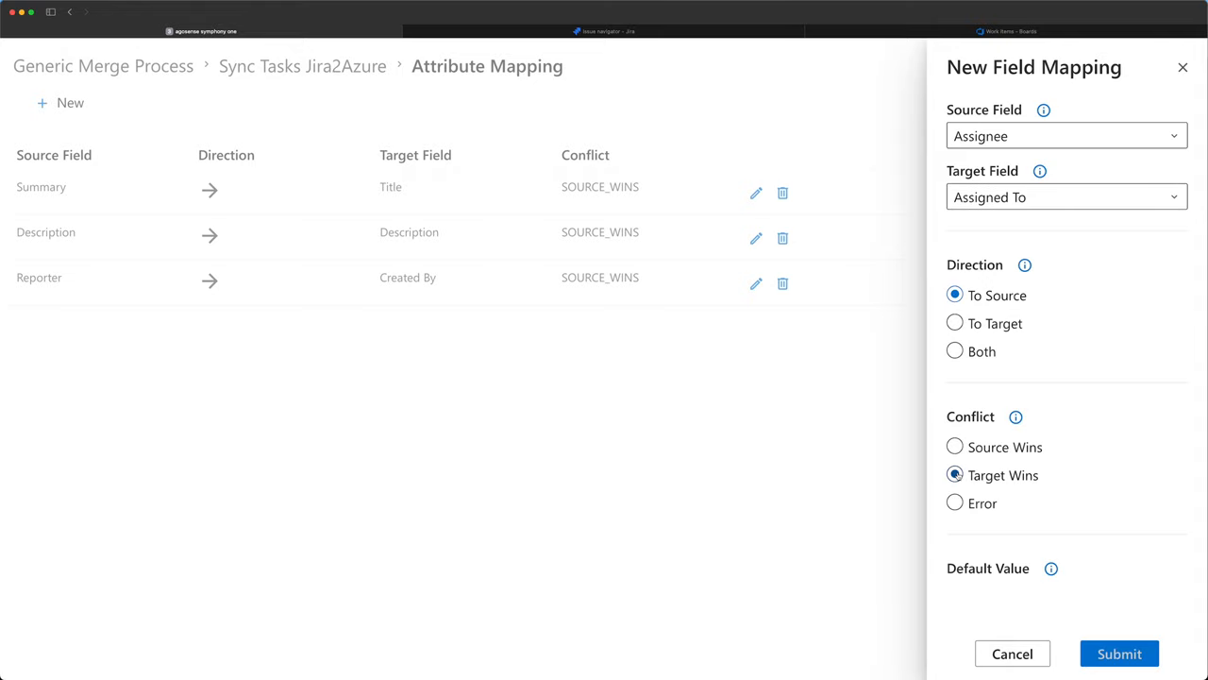
left_click(1120, 654)
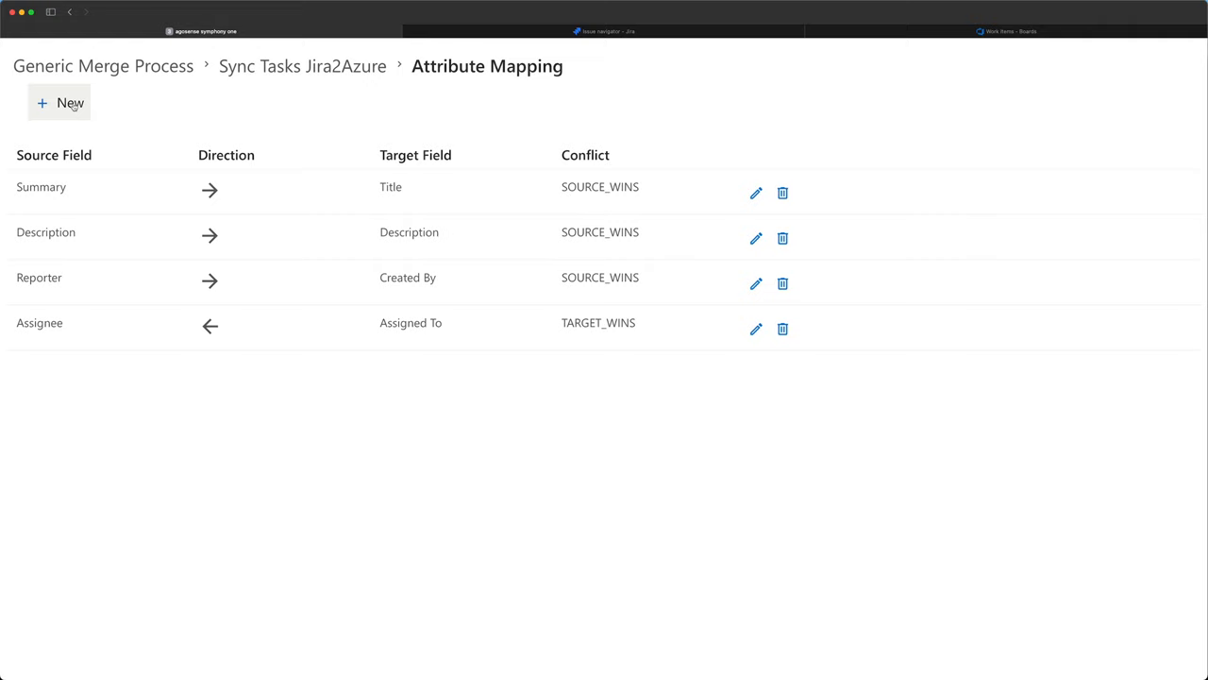
- Add Priority-to-Priority mapping with default values Highest for source and 1 for target
left_click(59, 102)
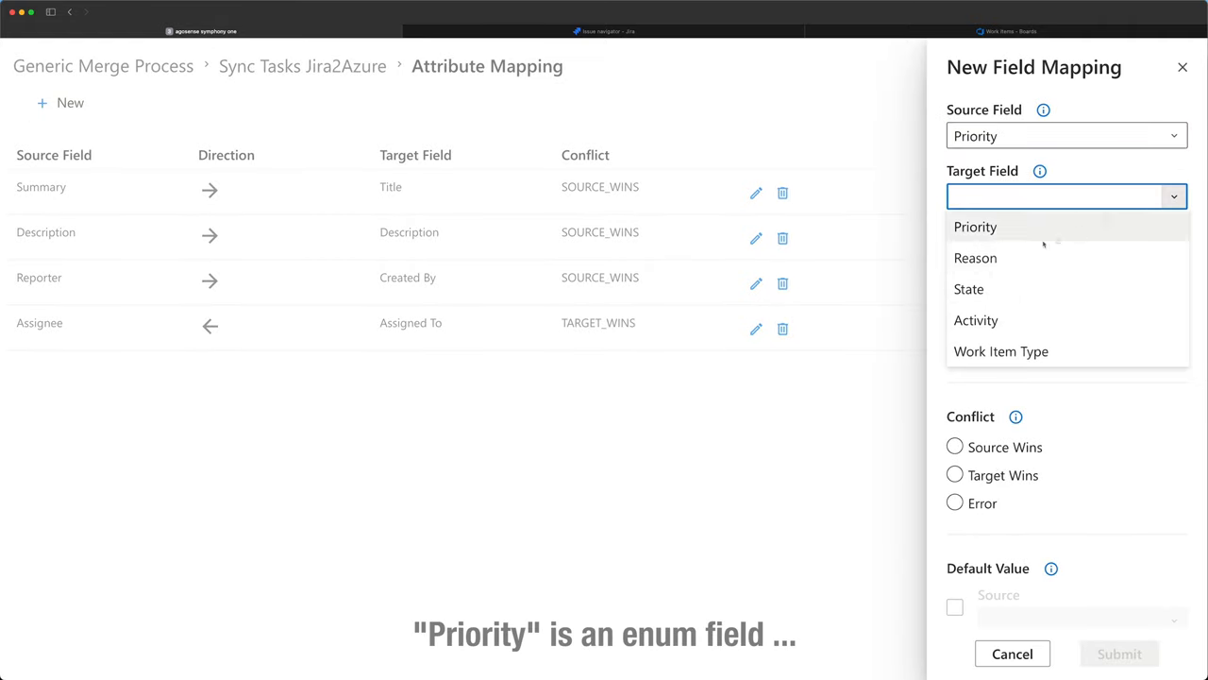
left_click(975, 226)
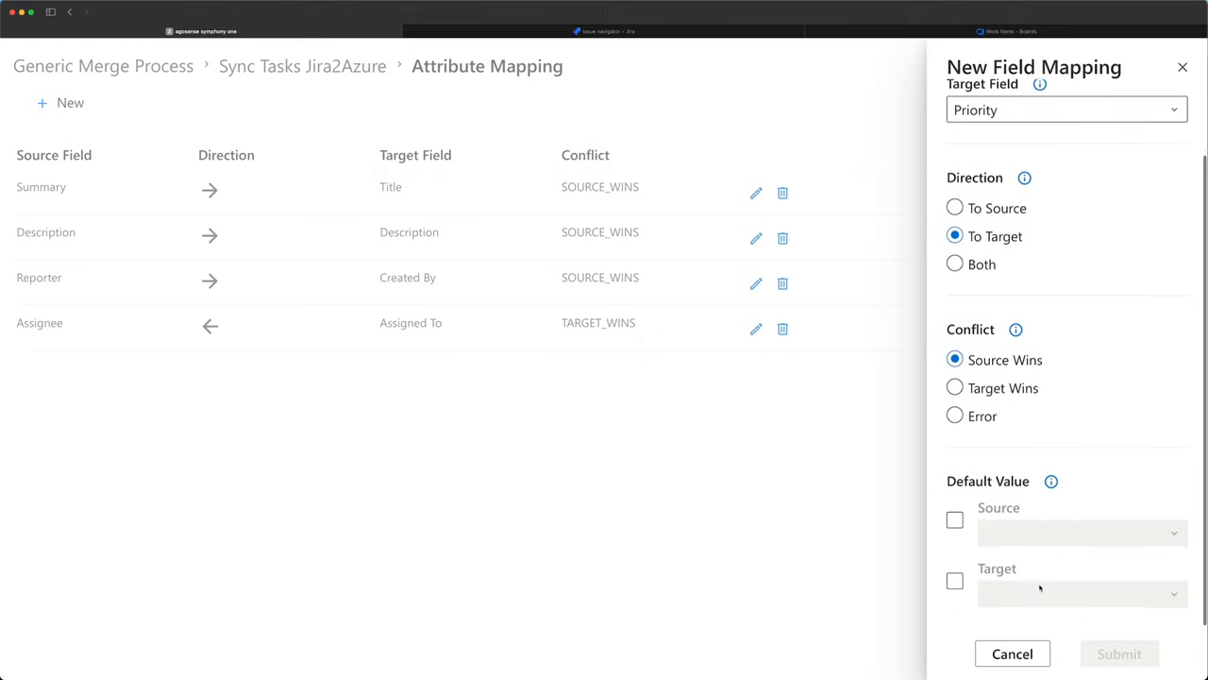
left_click(954, 521)
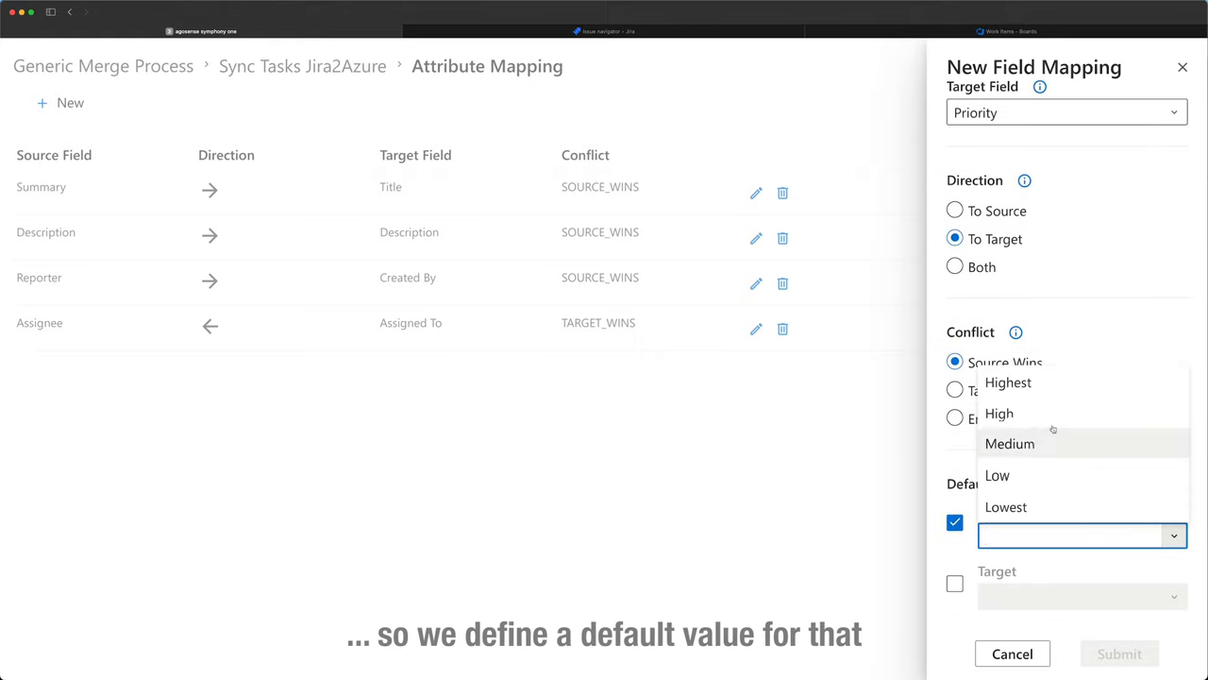
left_click(1008, 383)
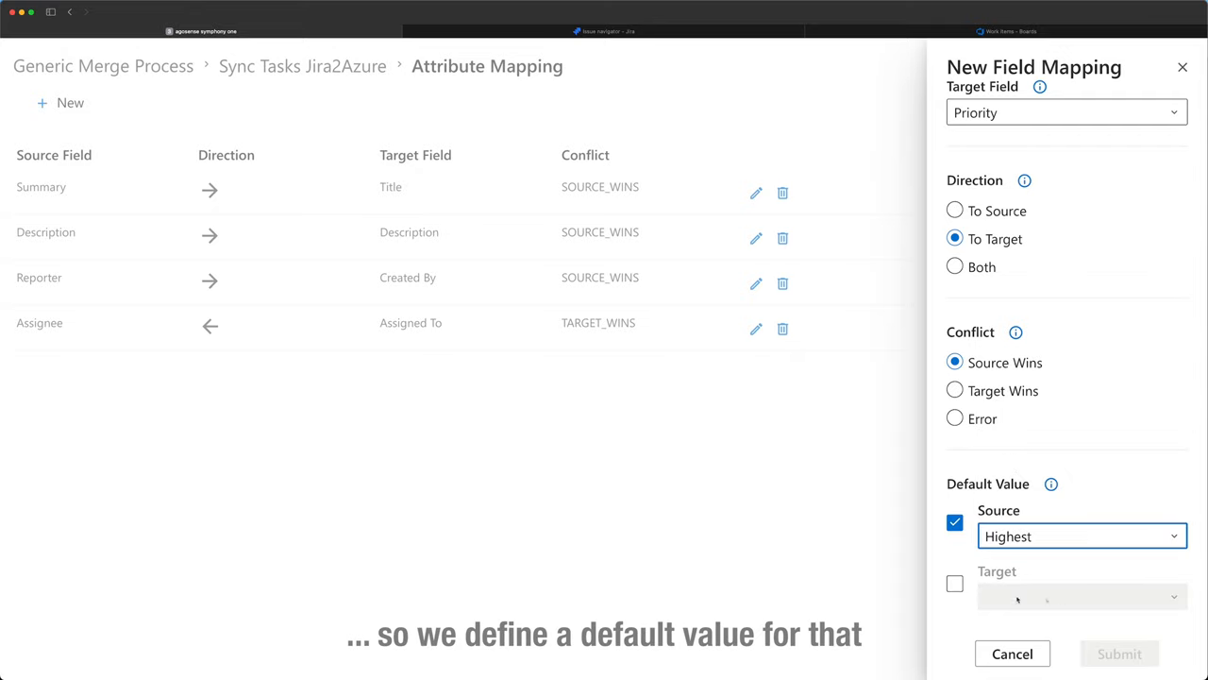
left_click(954, 583)
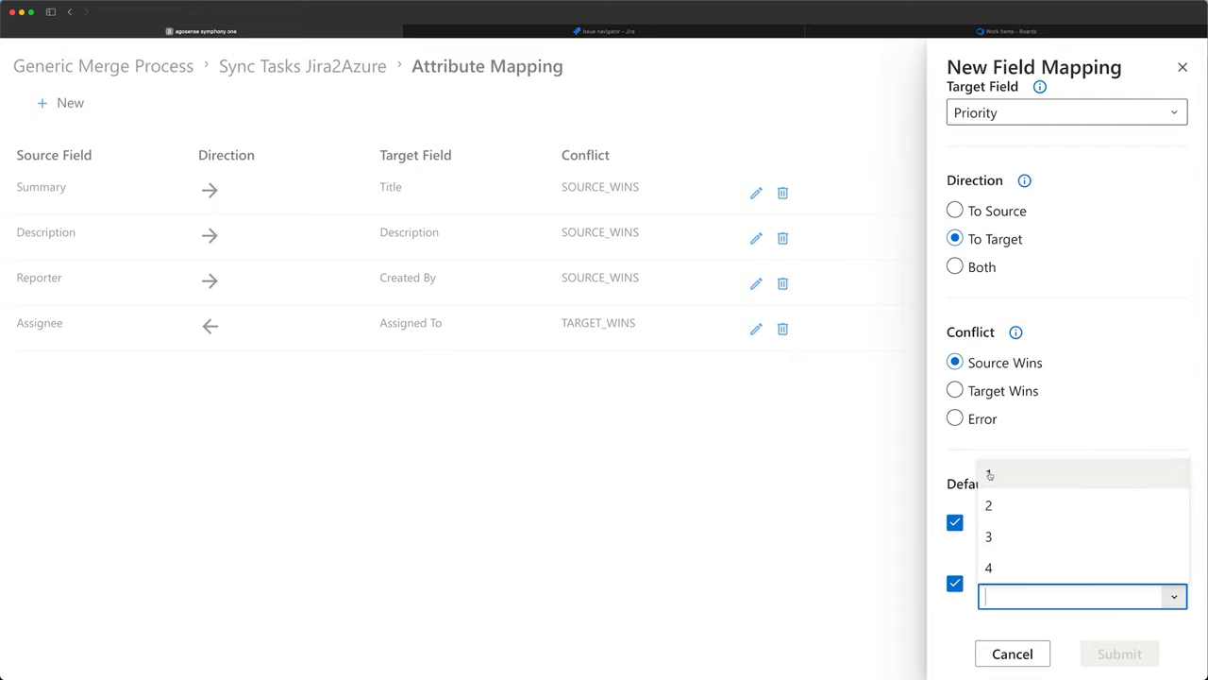
left_click(1119, 653)
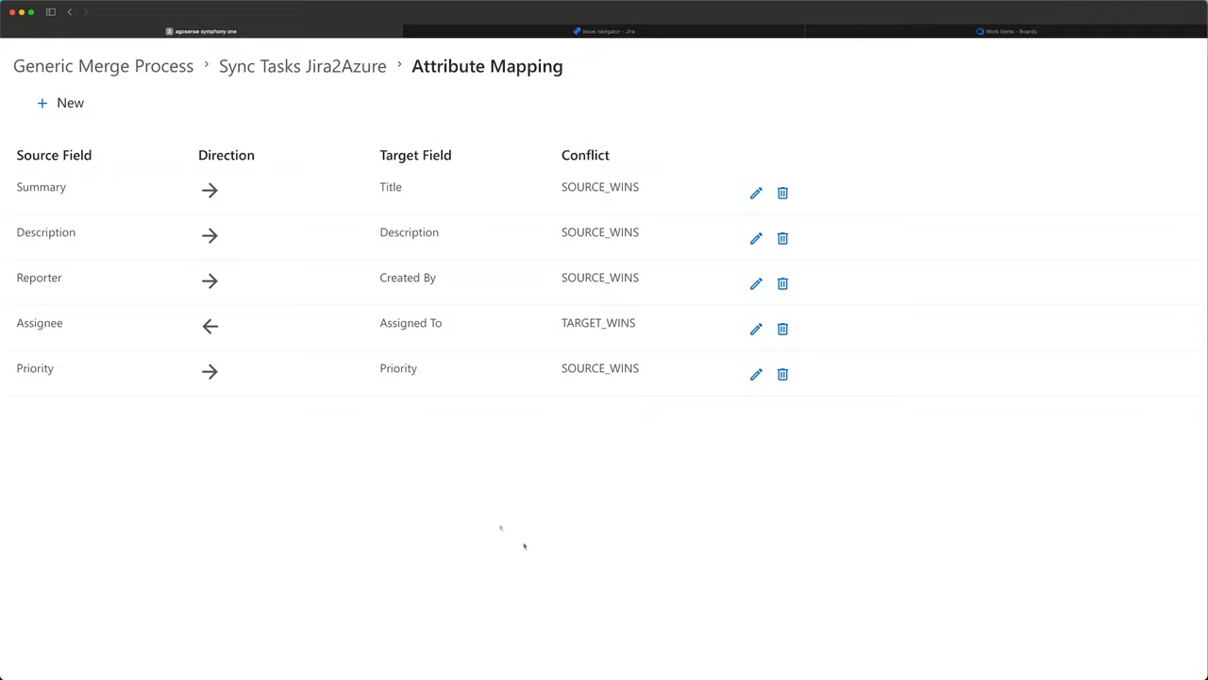
- Map Priority values High to 1, Medium to 2, Low to 3, then return to the overview
double_click(170, 368)
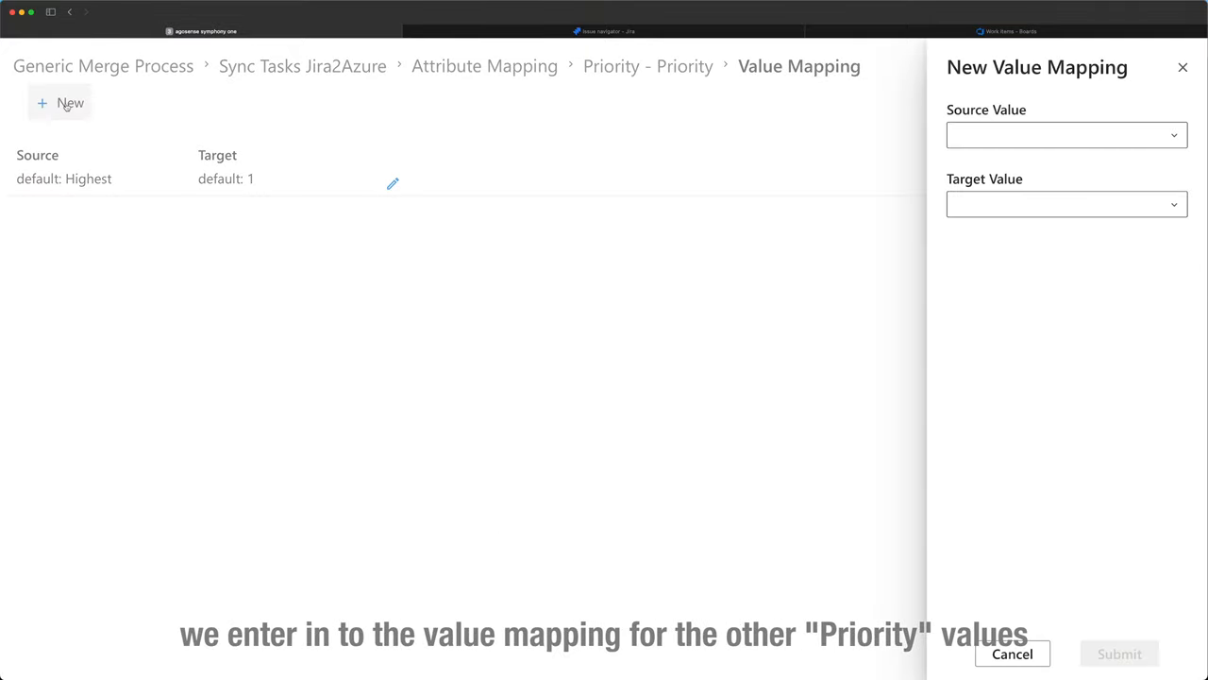
left_click(1065, 135)
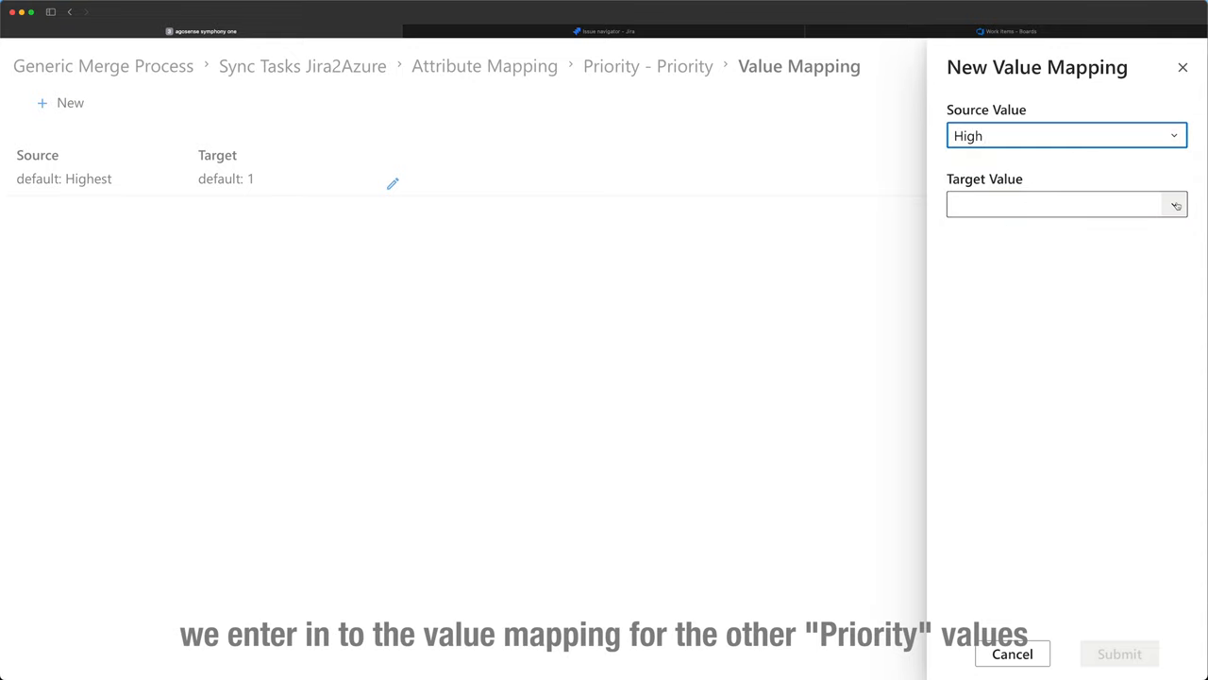
left_click(1118, 653)
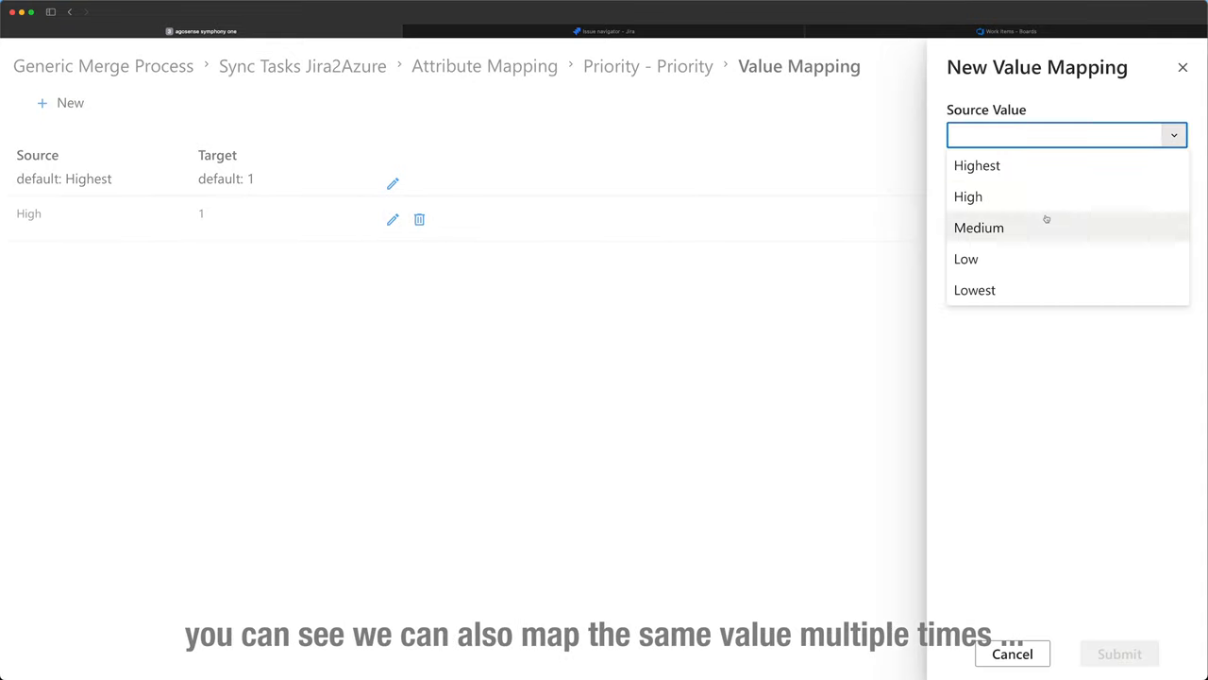
left_click(979, 227)
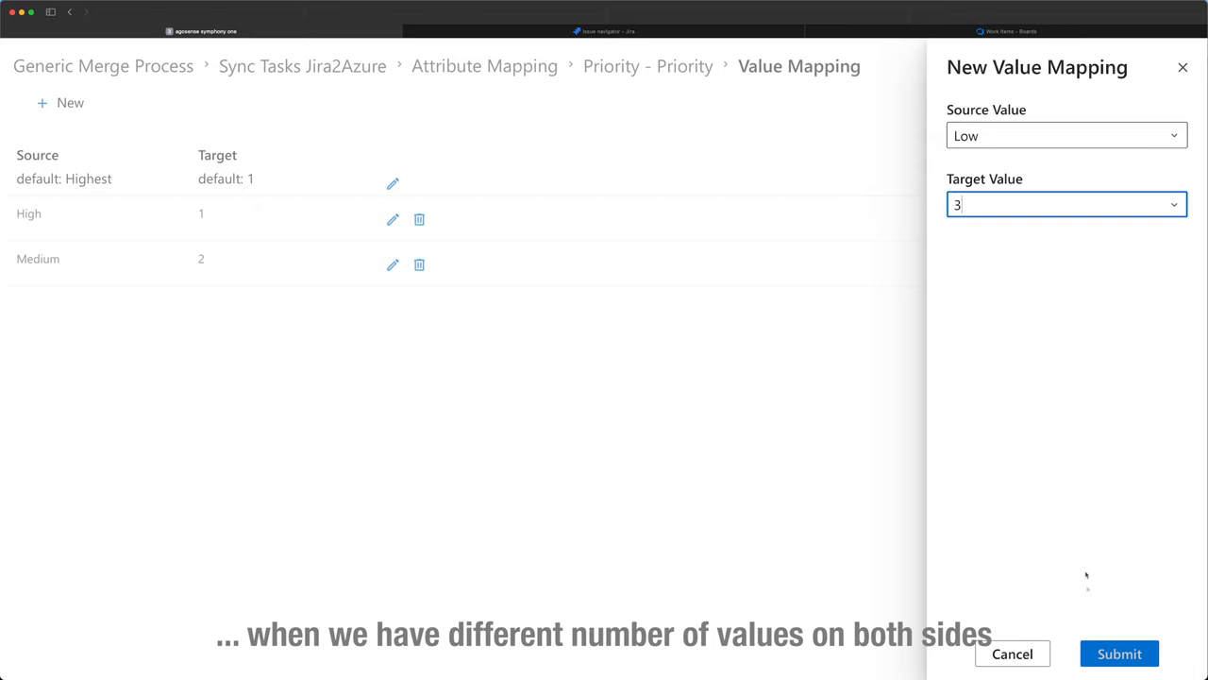
left_click(103, 67)
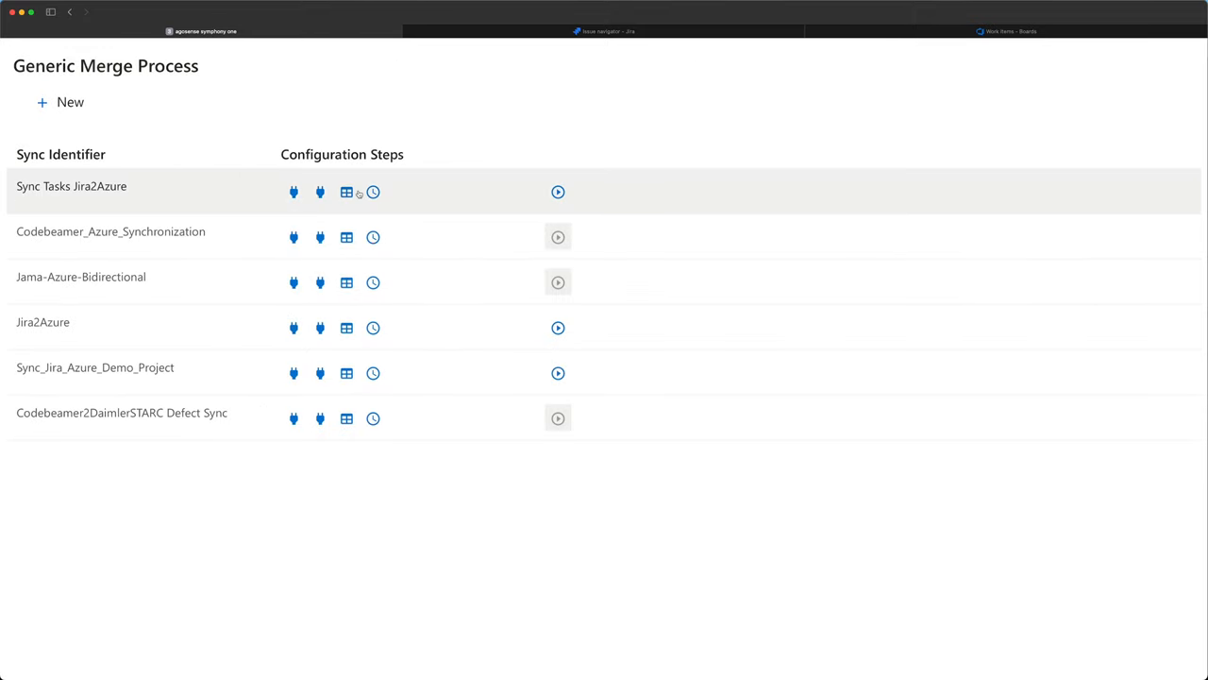
mouse_move(373, 193)
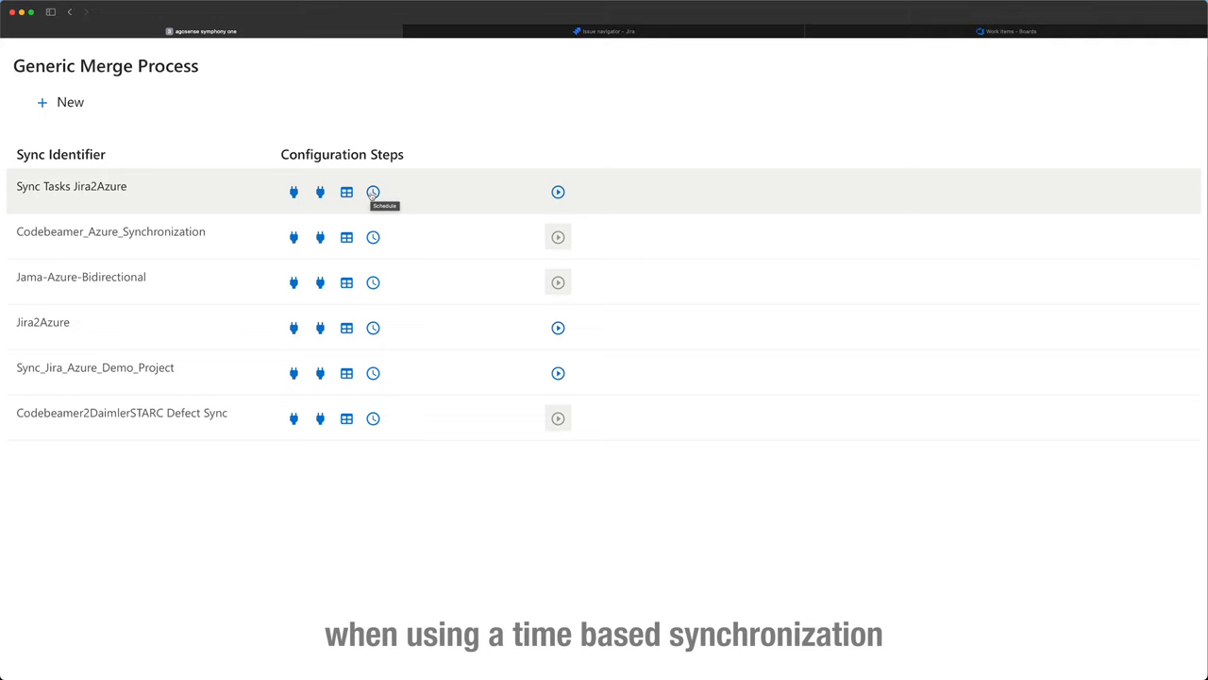
- Schedule Sync Tasks Jira2Azure every 5 minutes, Monday through Friday
left_click(373, 192)
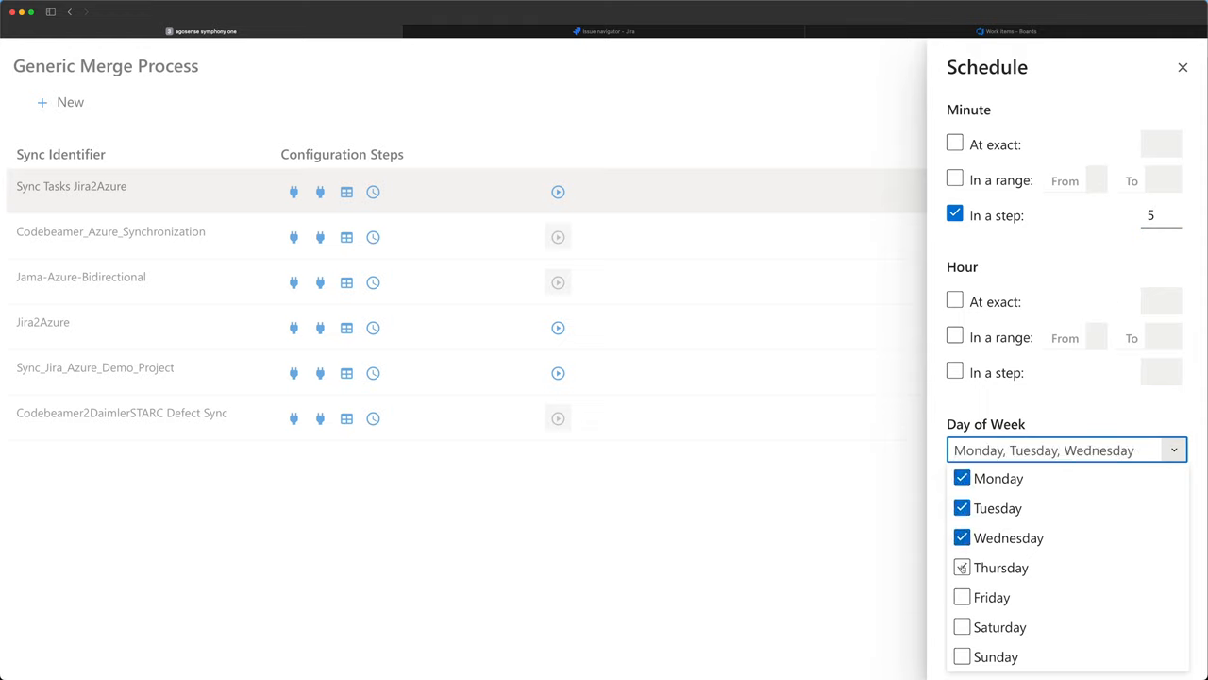
left_click(962, 597)
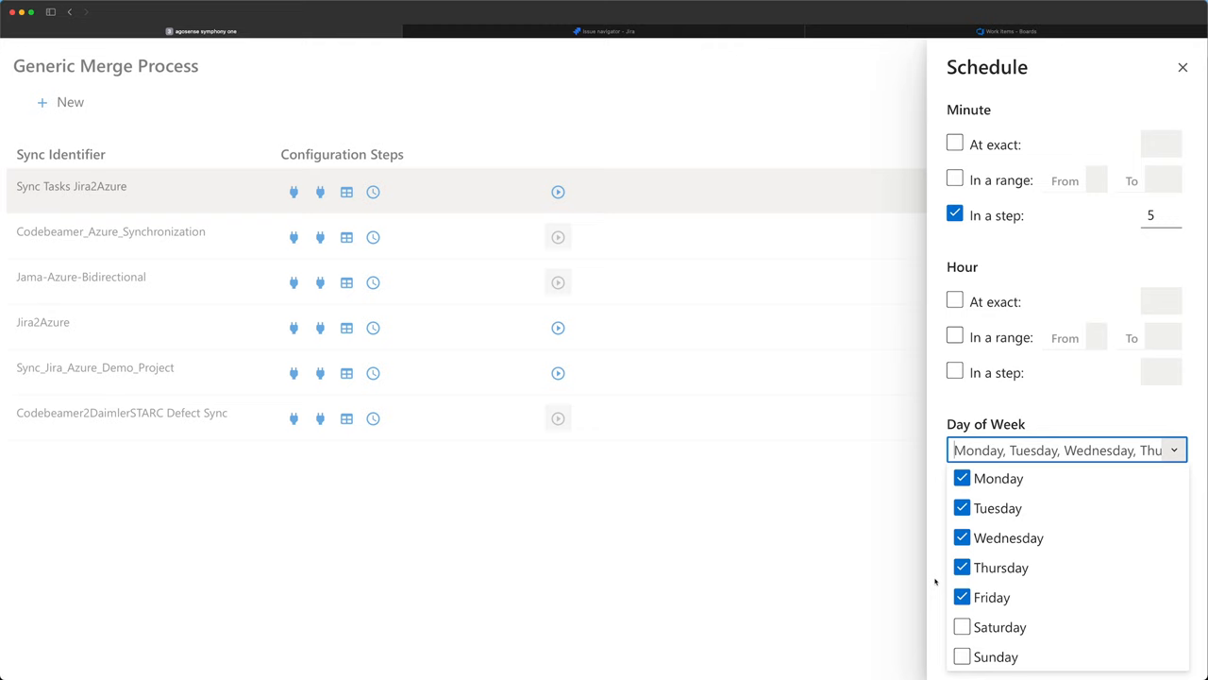
left_click(1183, 67)
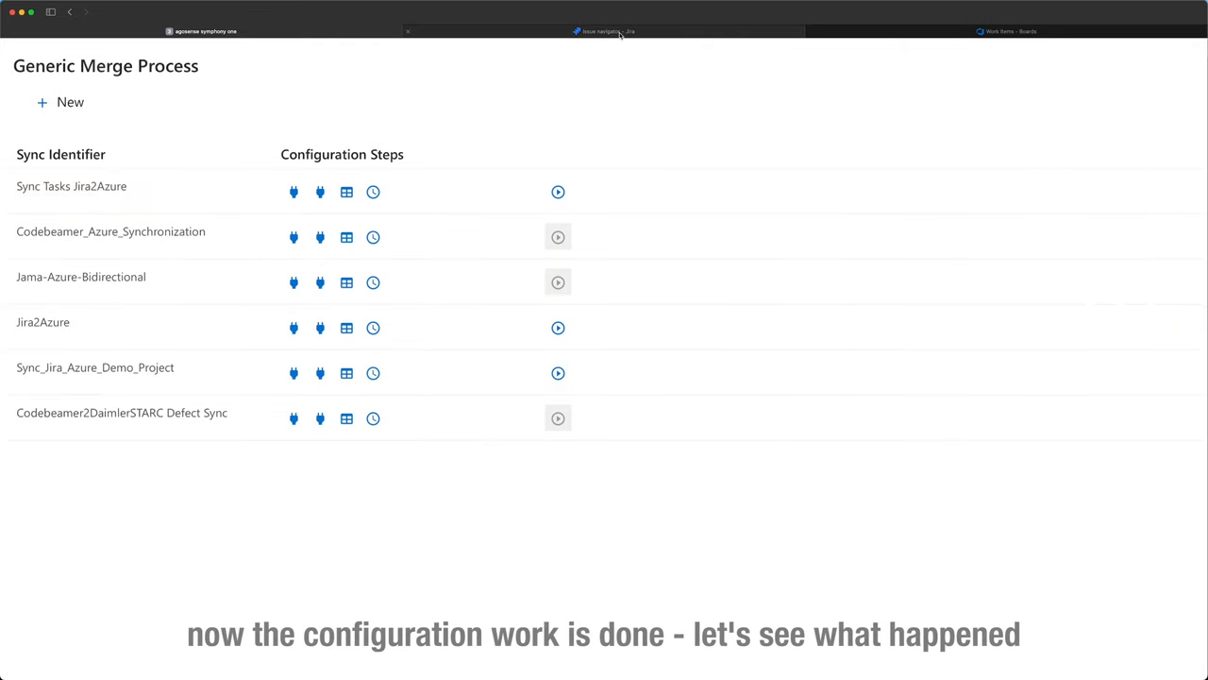
- Check issue SP-24 in Jira, then the synced work items in Azure DevOps
left_click(604, 31)
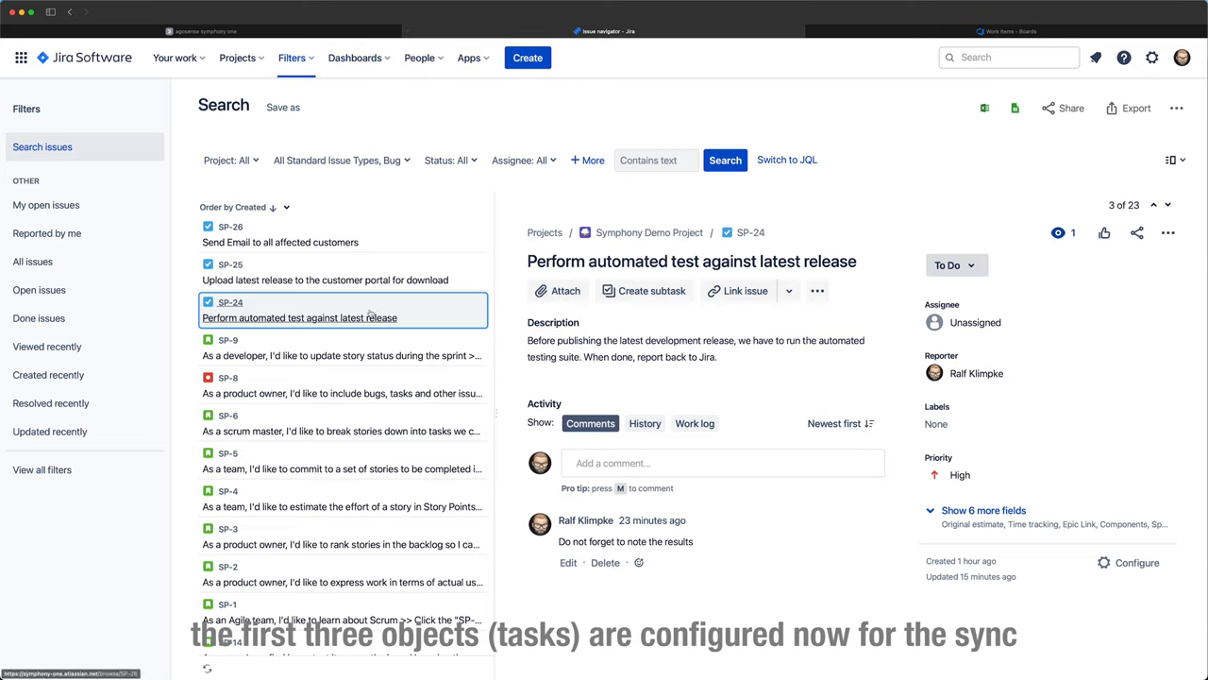
mouse_move(535, 498)
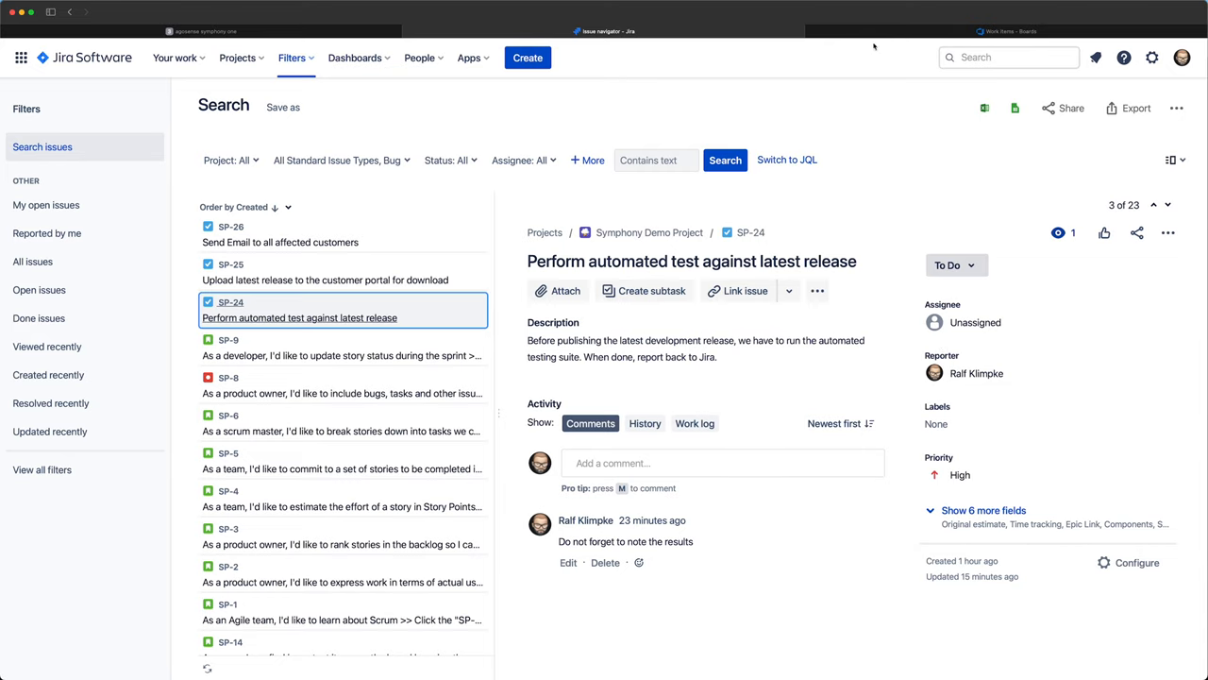
left_click(1005, 31)
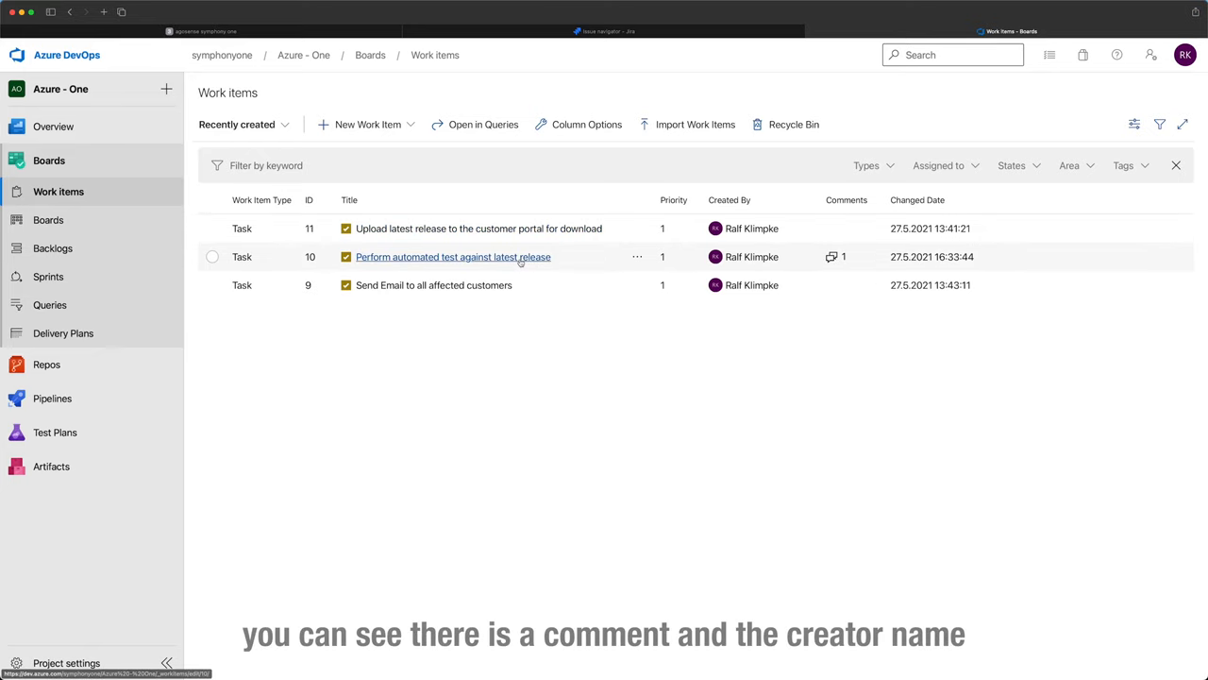
left_click(452, 255)
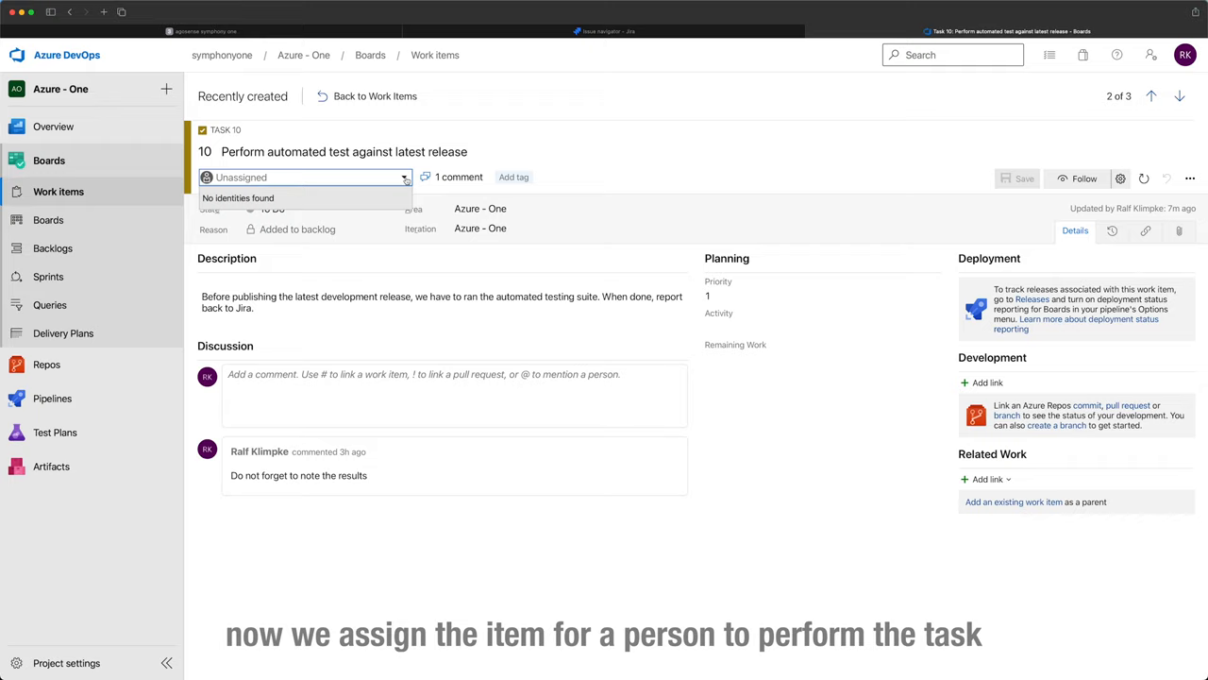
type("ralf")
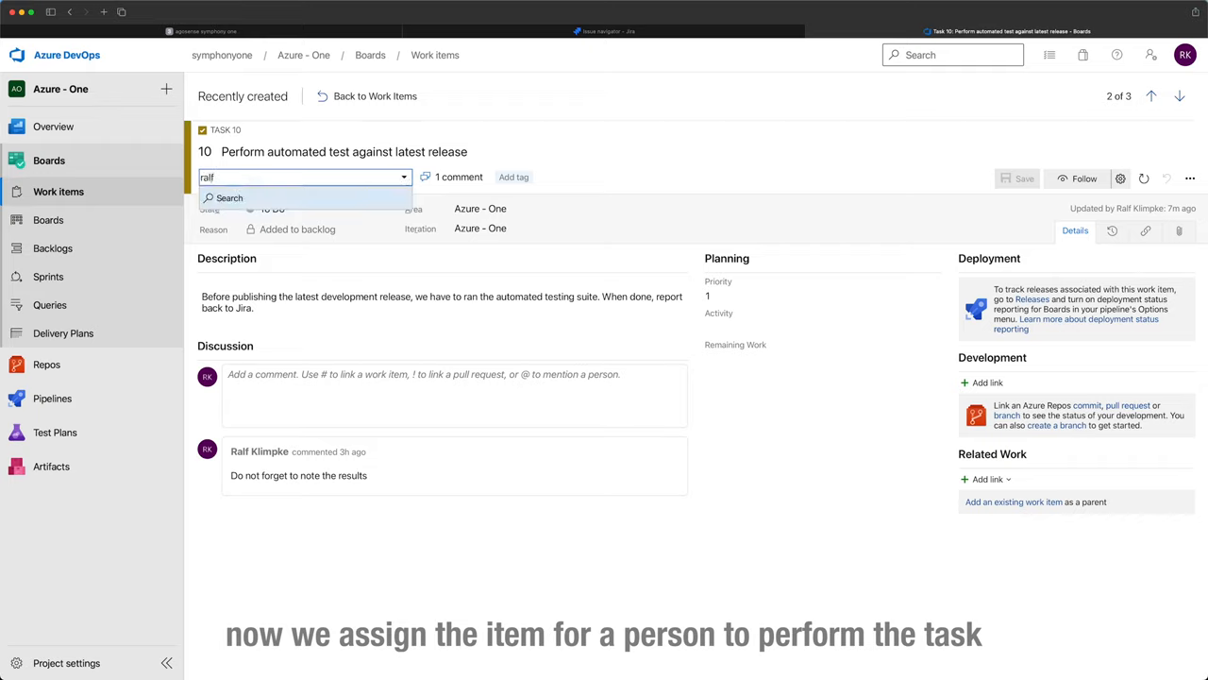
left_click(229, 197)
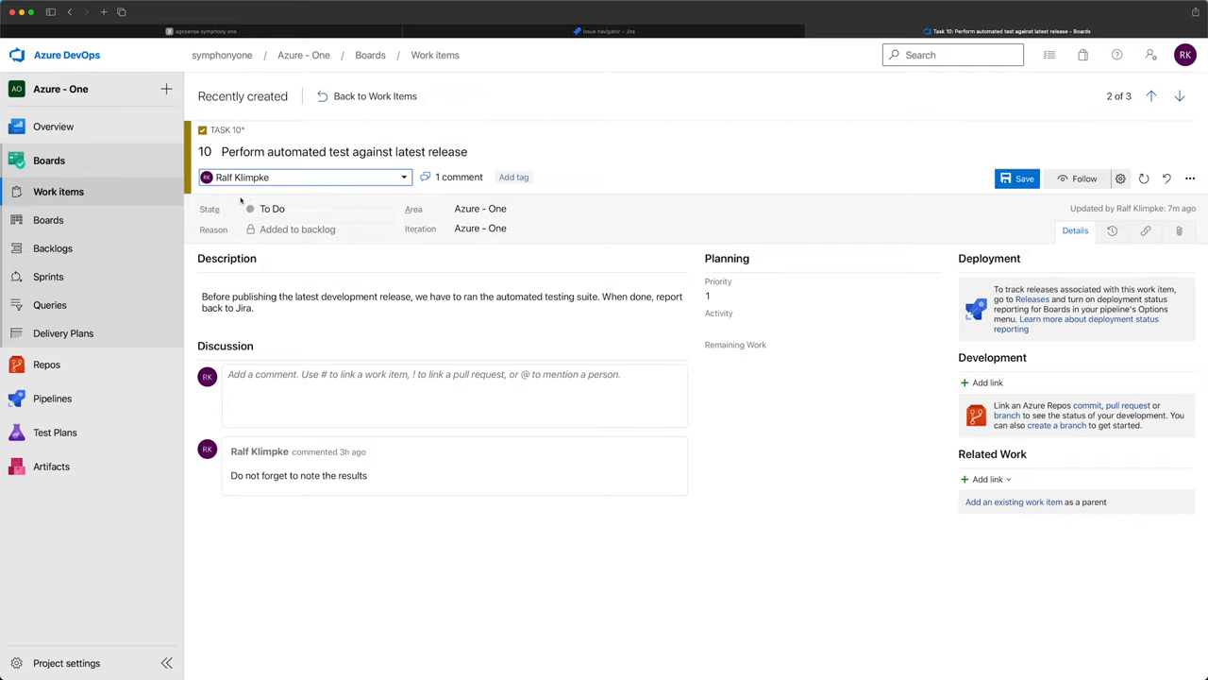
left_click(1017, 179)
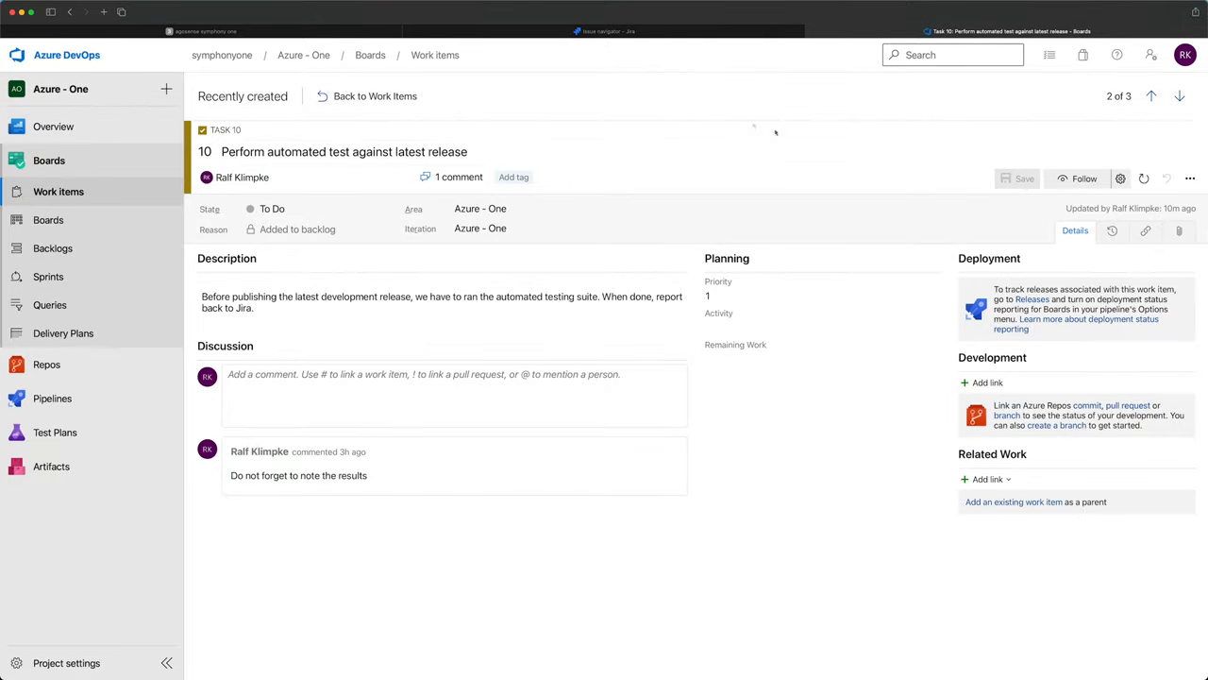
left_click(605, 32)
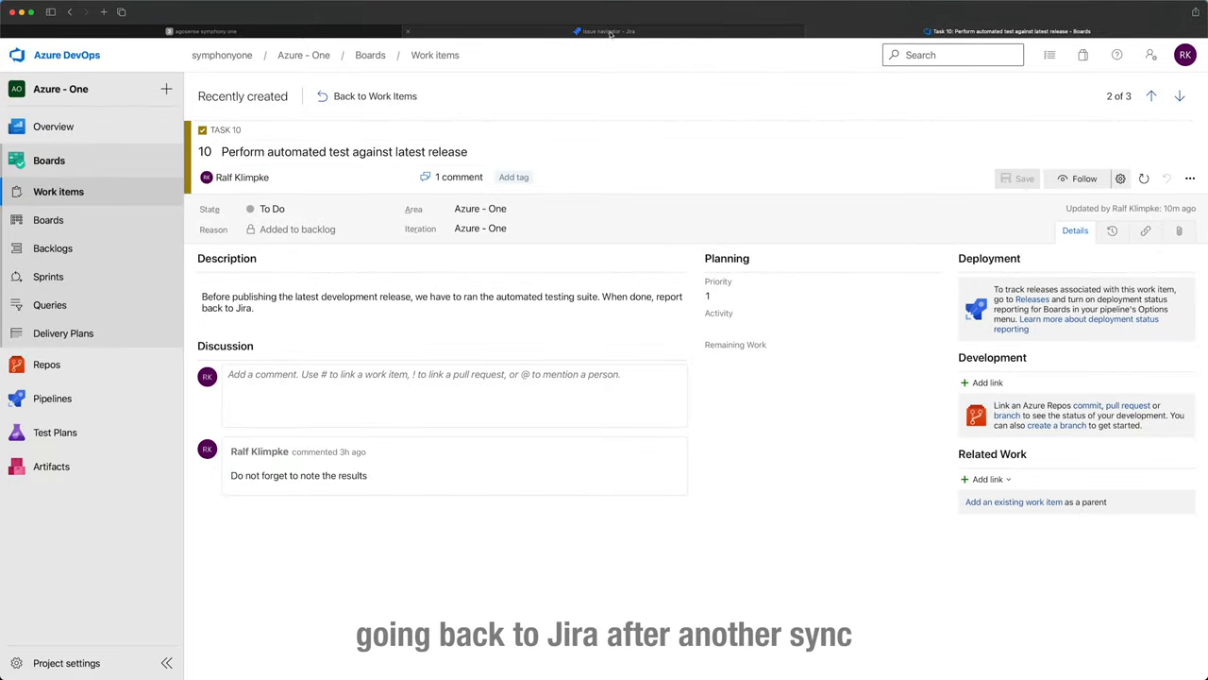
left_click(604, 31)
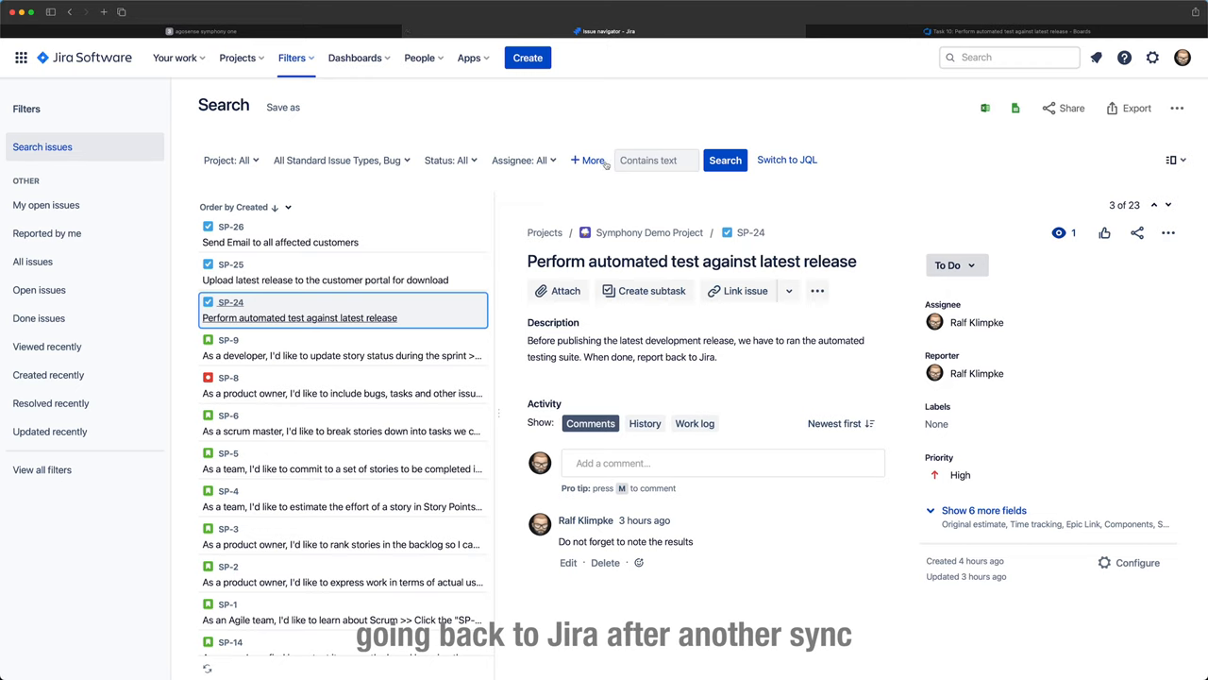